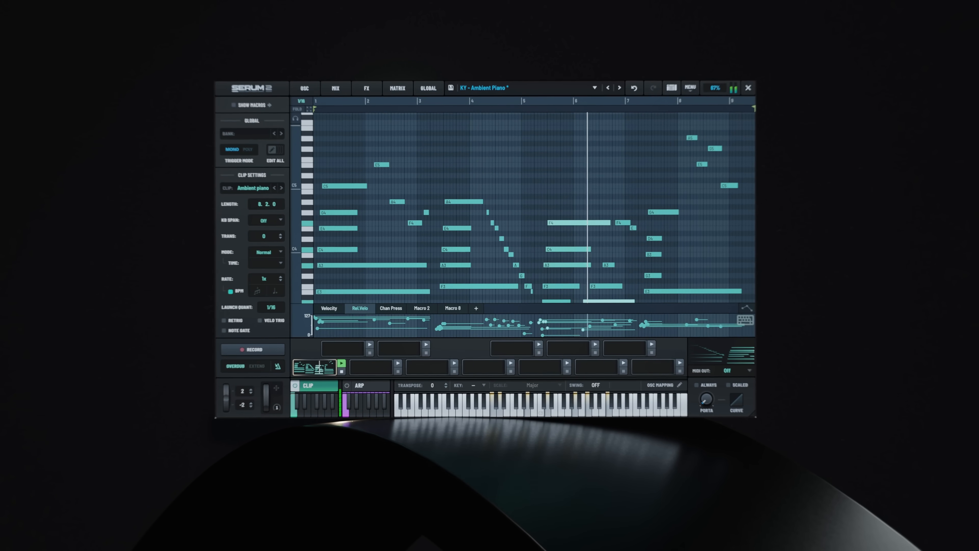
- Show the Ambient Piano patch's Distortion, Delay and Convolve effects, then return to the oscillators
left_click(367, 87)
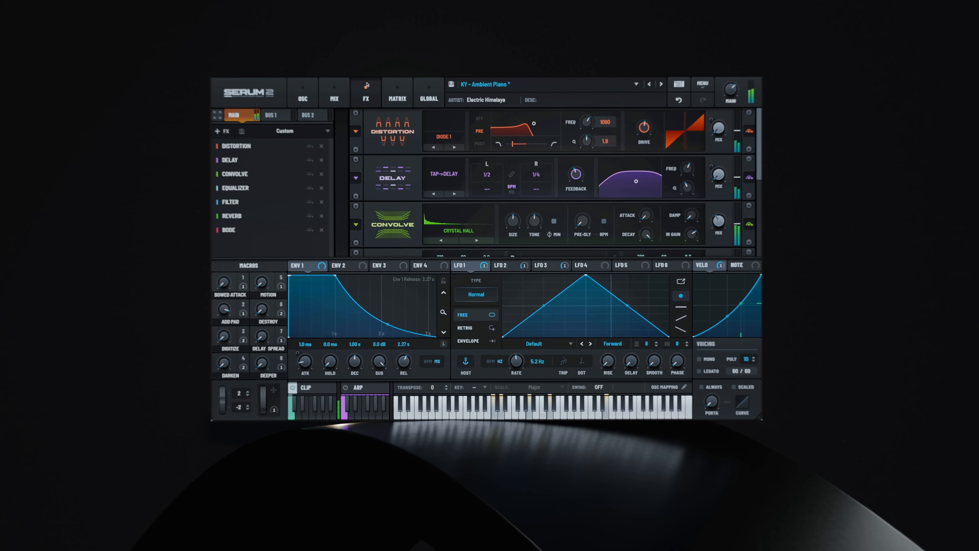
left_click(211, 41)
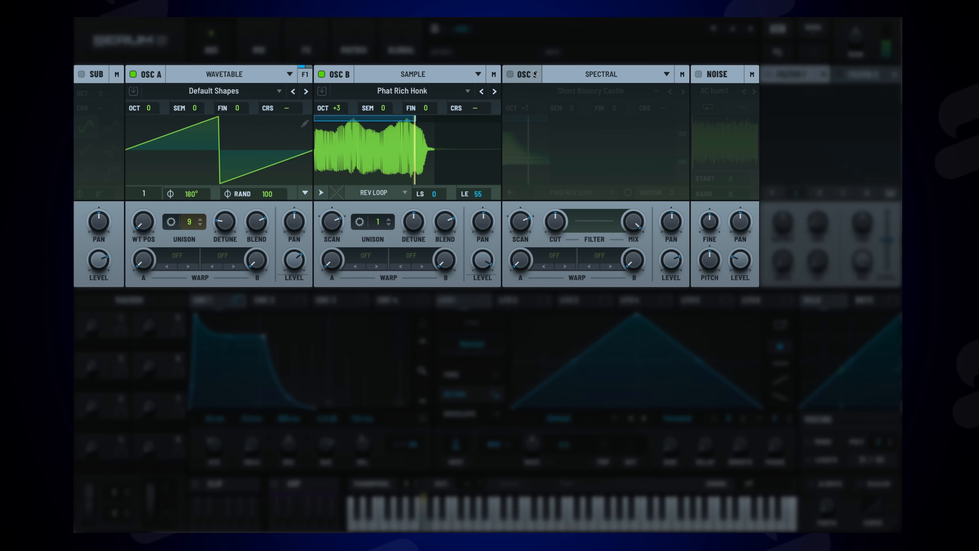
- Load the 808 Basic Kit and step oscillator A's multisample from the 505 set to the 626 set
left_click(510, 73)
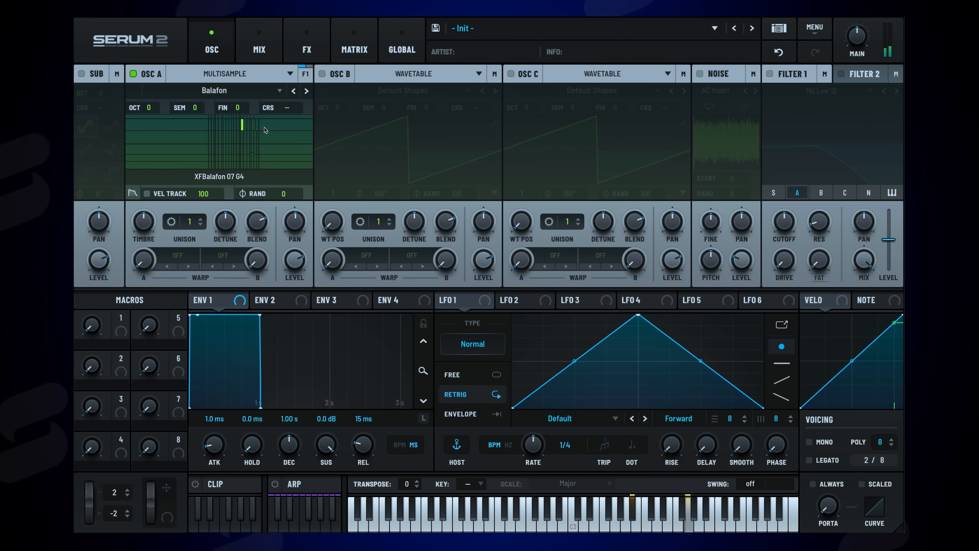
left_click(306, 91)
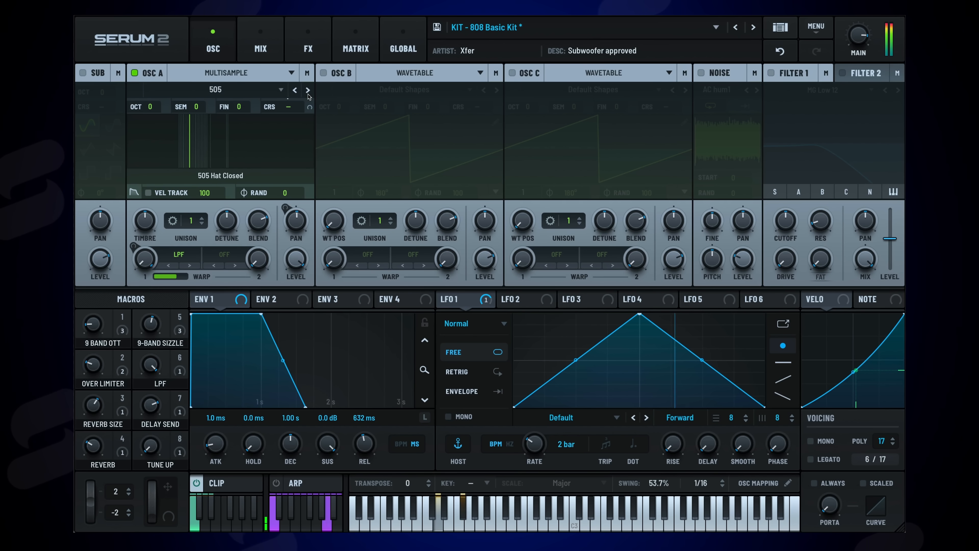
mouse_move(307, 89)
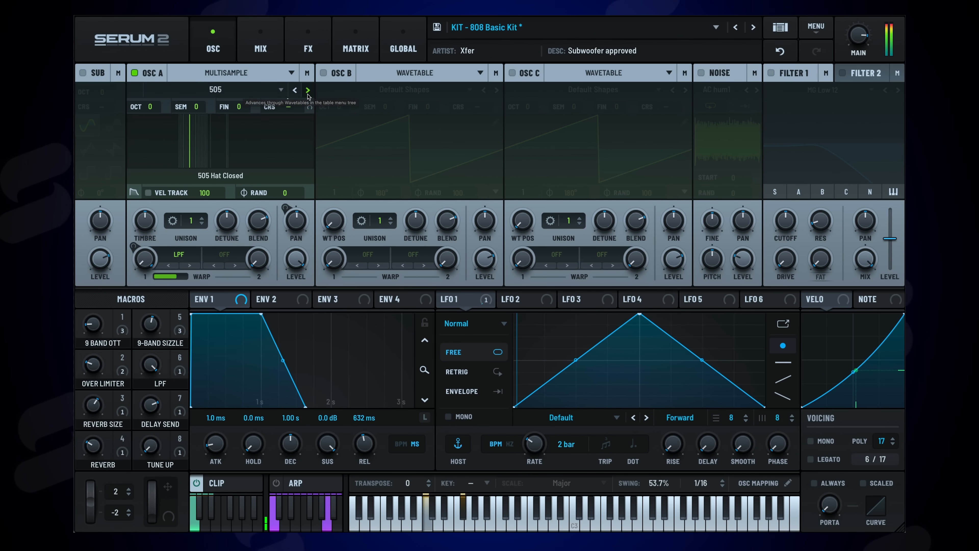
left_click(306, 89)
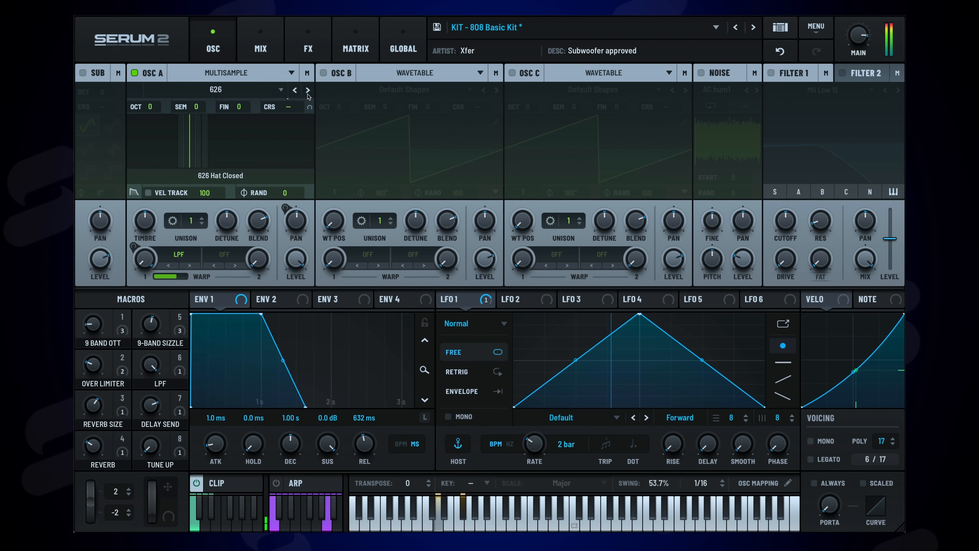
left_click(307, 90)
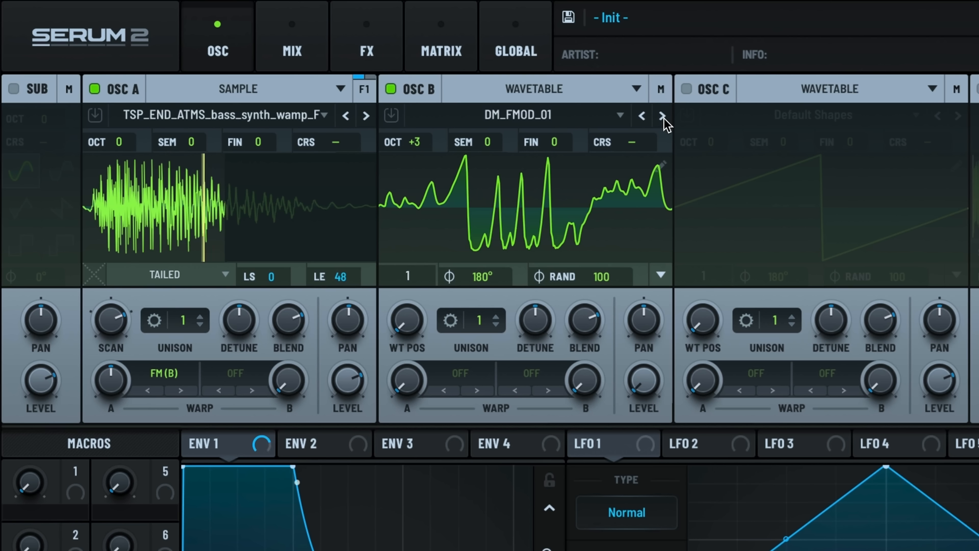
- Step oscillator B's wavetable, adjust oscillator A's FM warp, then Slice Auto the drum break sample
left_click(661, 116)
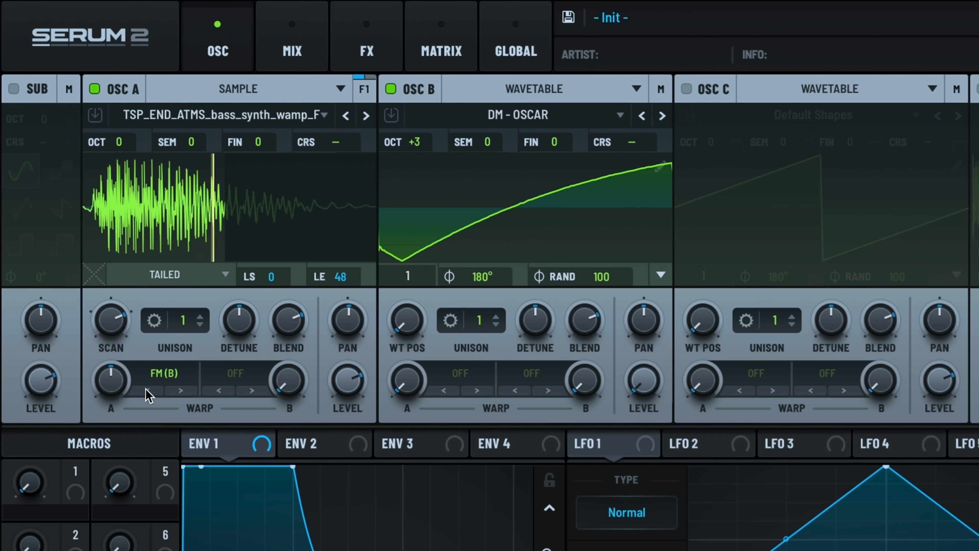
left_click_drag(110, 384, 110, 337)
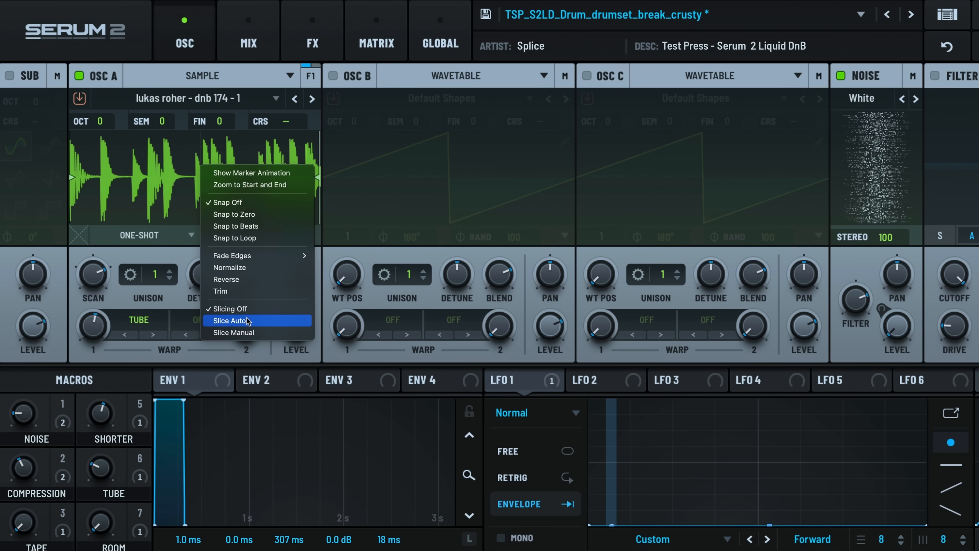
left_click(230, 321)
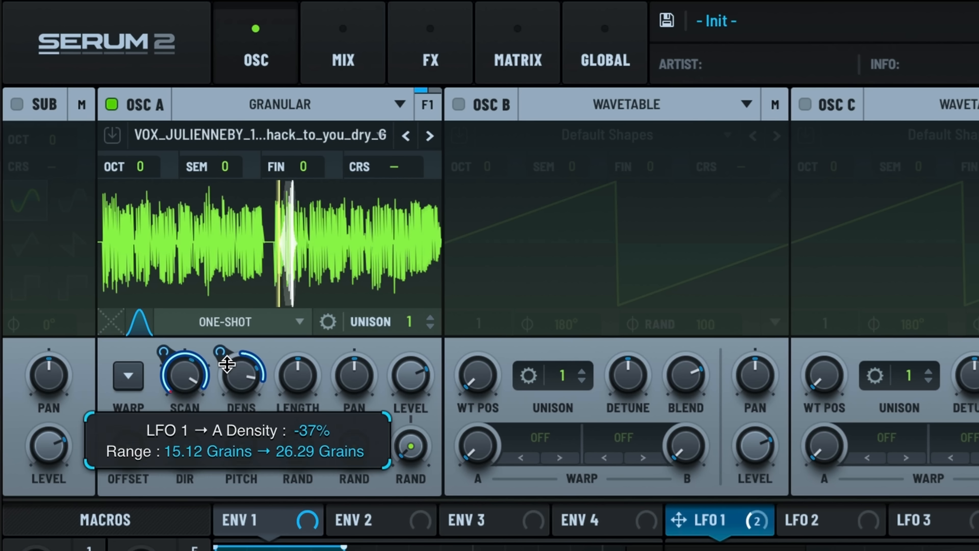
- Set LFO 1's grain-density amount, then add Splitter L/M/H, Chorus on the mids and Bode
left_click_drag(240, 374, 240, 359)
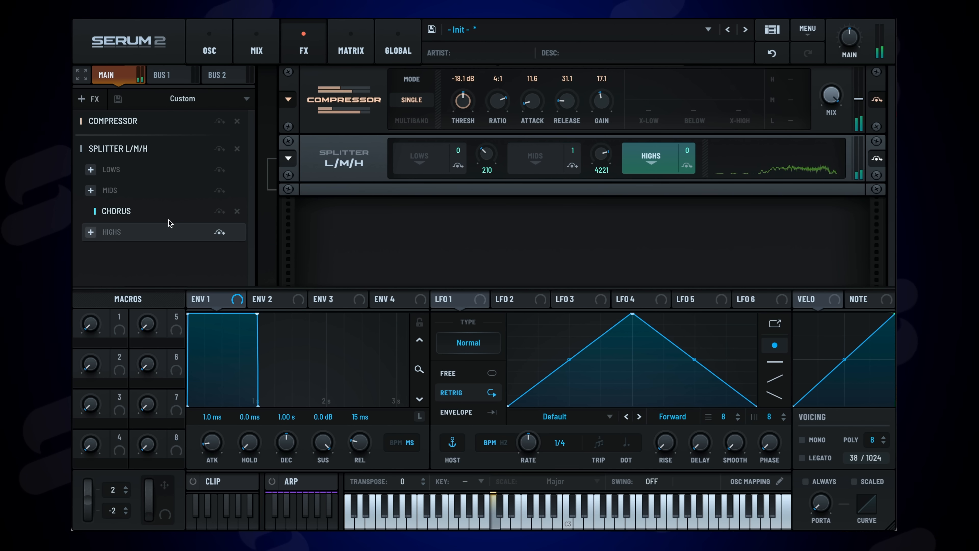
left_click(209, 41)
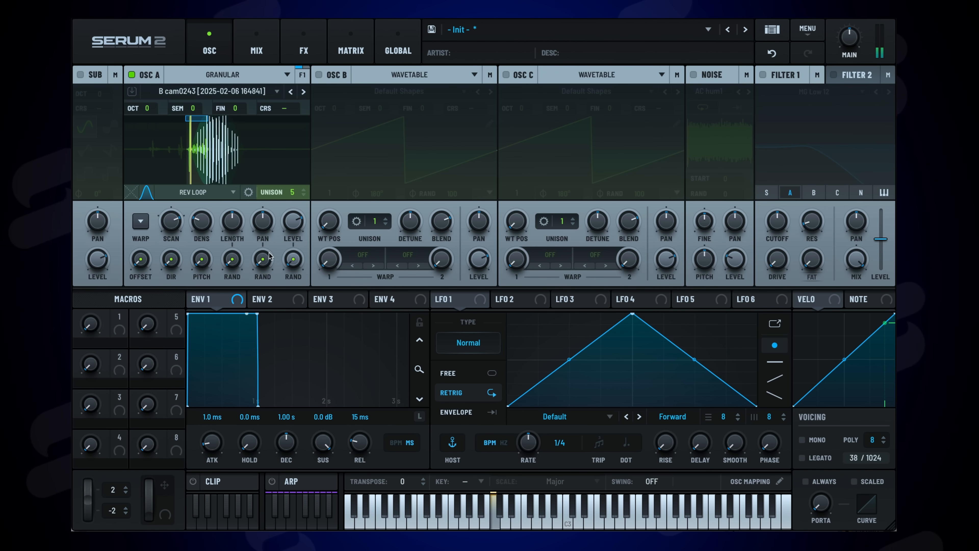
left_click(303, 41)
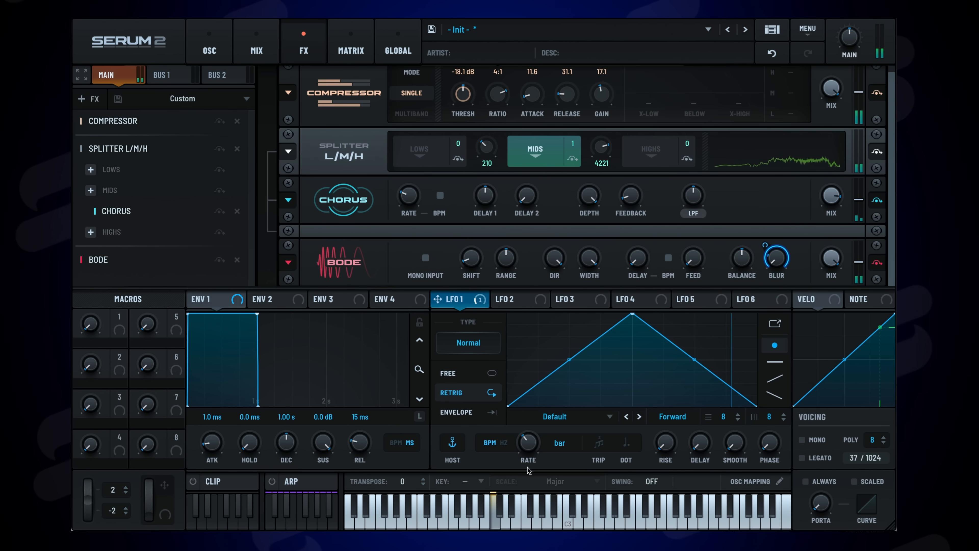
left_click(512, 299)
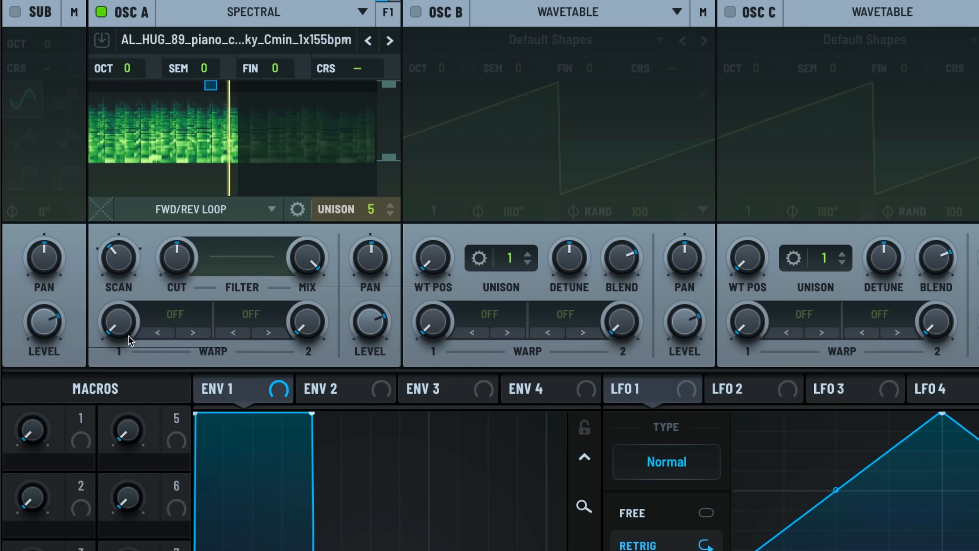
- Apply a Spectral Peak Follow warp to oscillator A and raise its scan rate to 166%
left_click(175, 313)
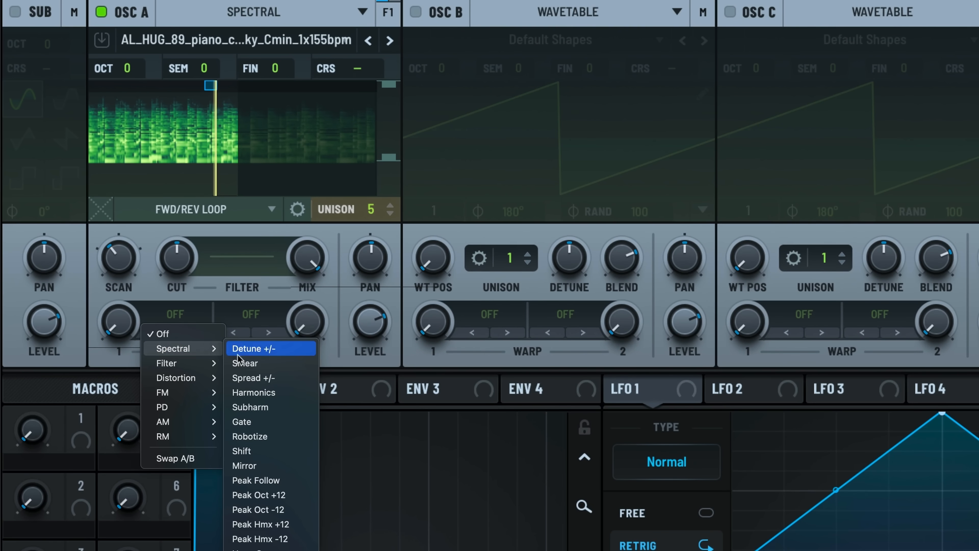
left_click(245, 362)
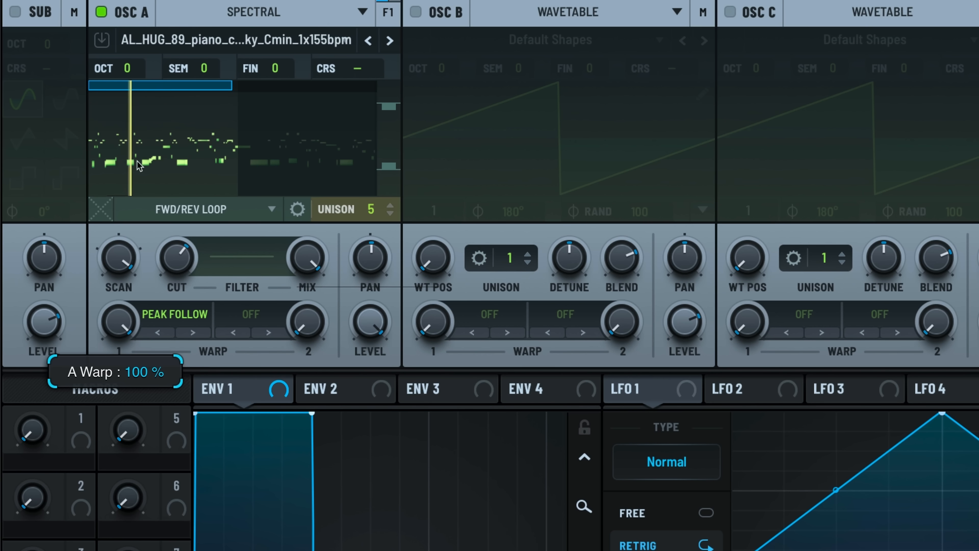
mouse_move(109, 342)
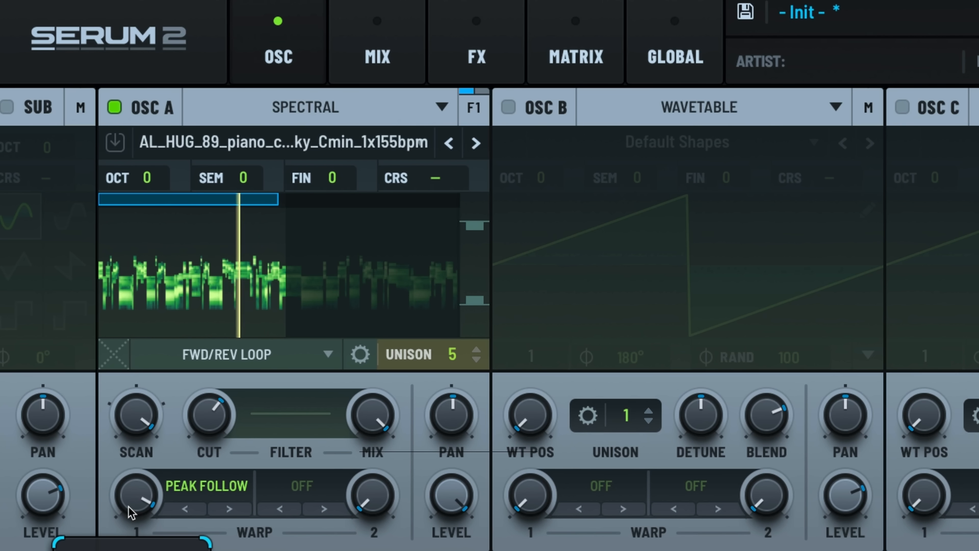
left_click_drag(136, 415, 148, 424)
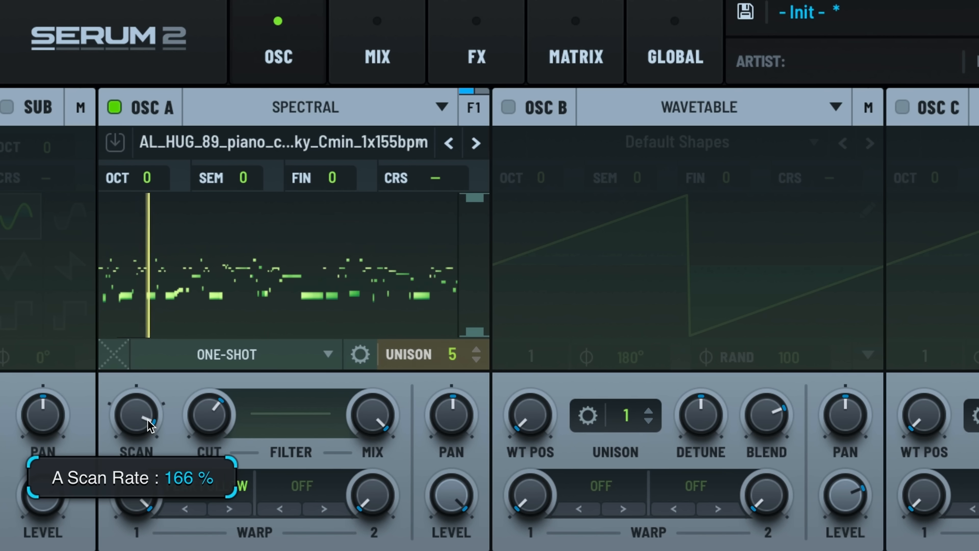
left_click_drag(133, 415, 136, 430)
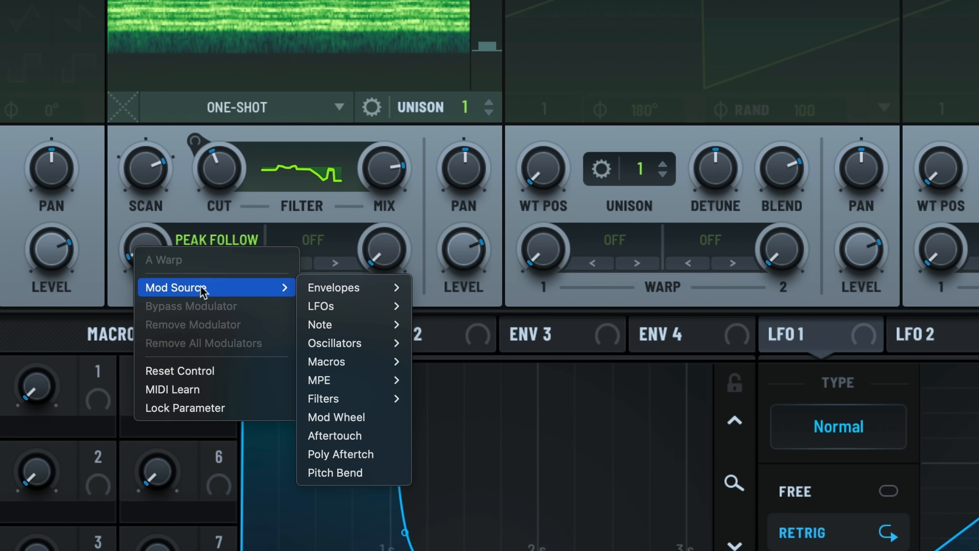
mouse_move(318, 379)
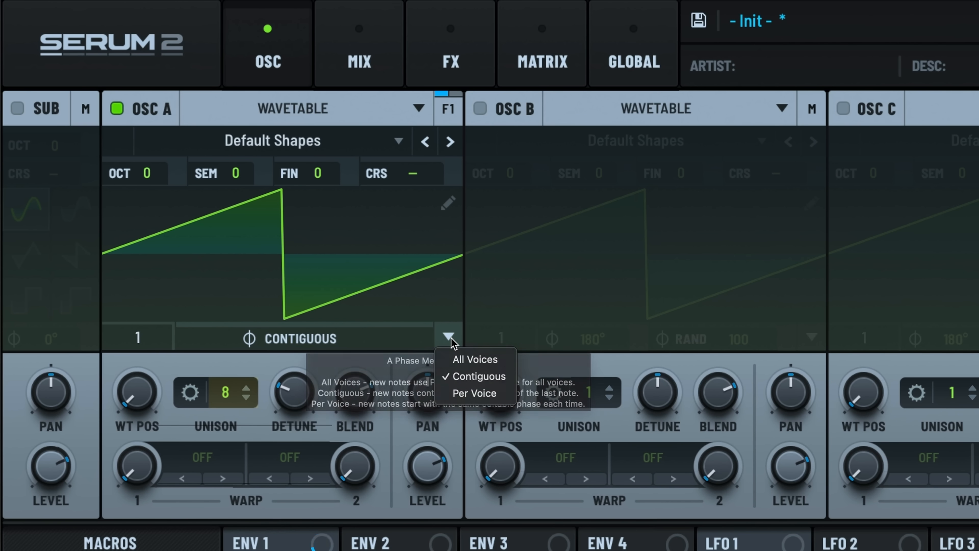
- Make new voices restart phase, finish the custom wavetable and leave oscillator A using it
left_click(474, 393)
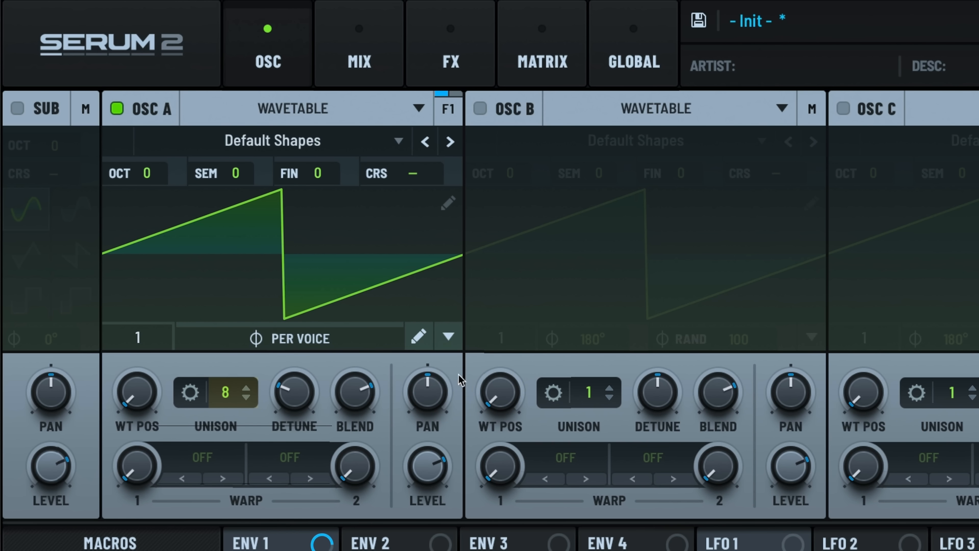
left_click(418, 337)
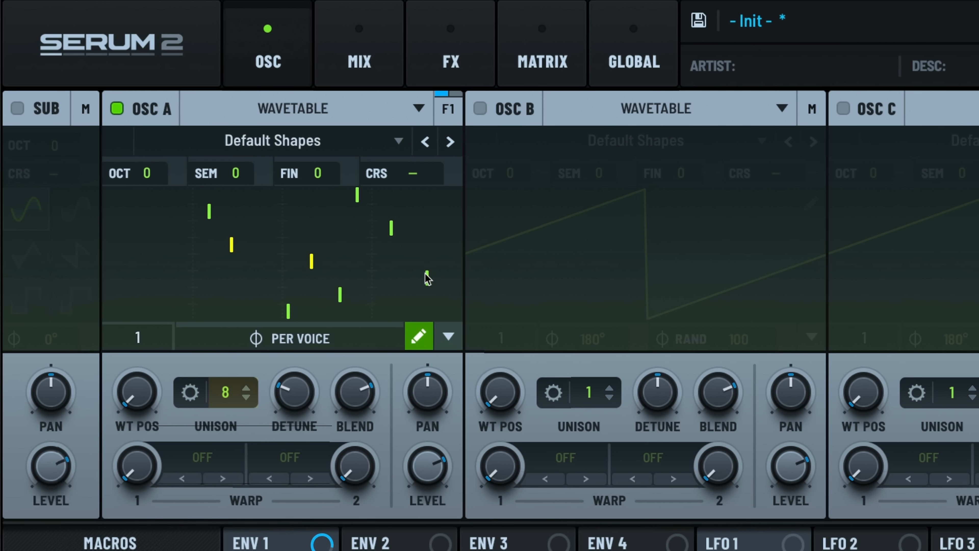
left_click(417, 336)
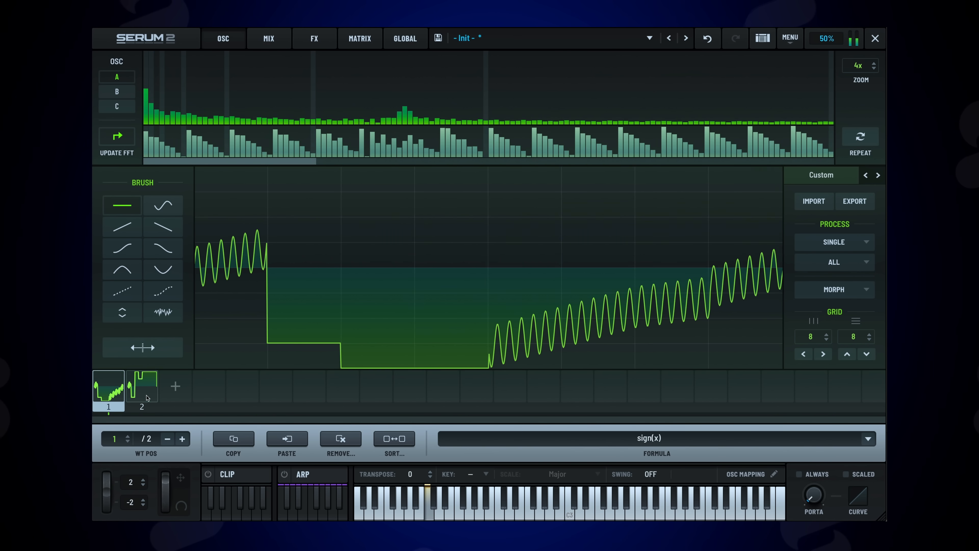
left_click(142, 387)
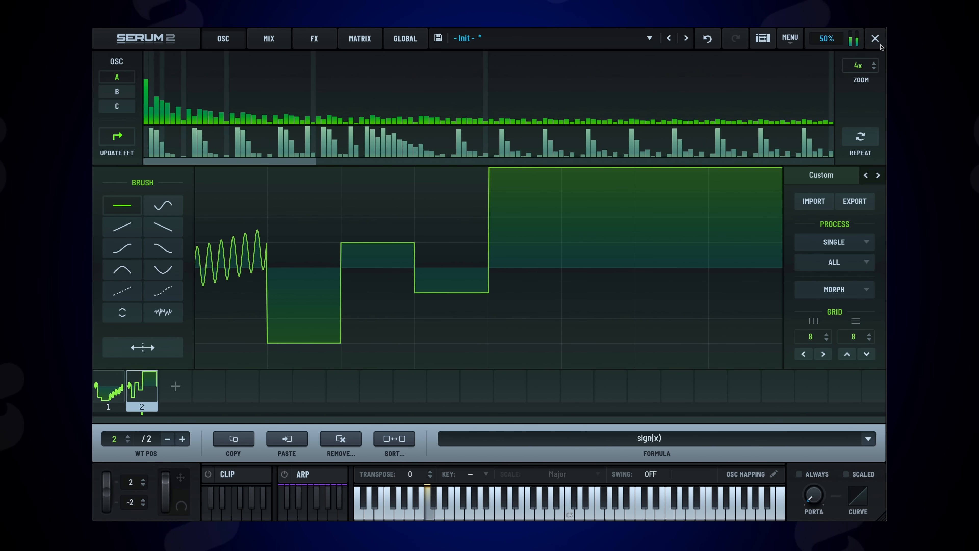
left_click(224, 38)
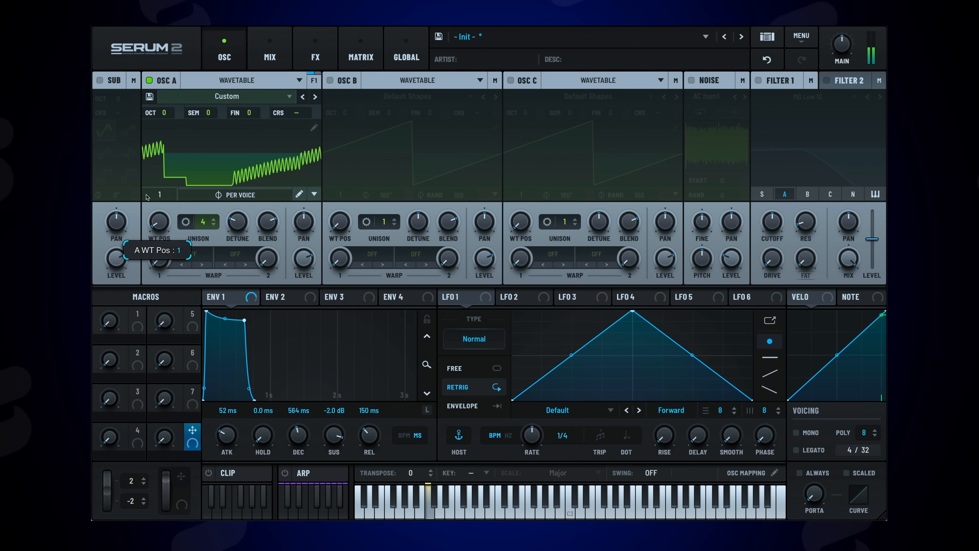
right_click(159, 221)
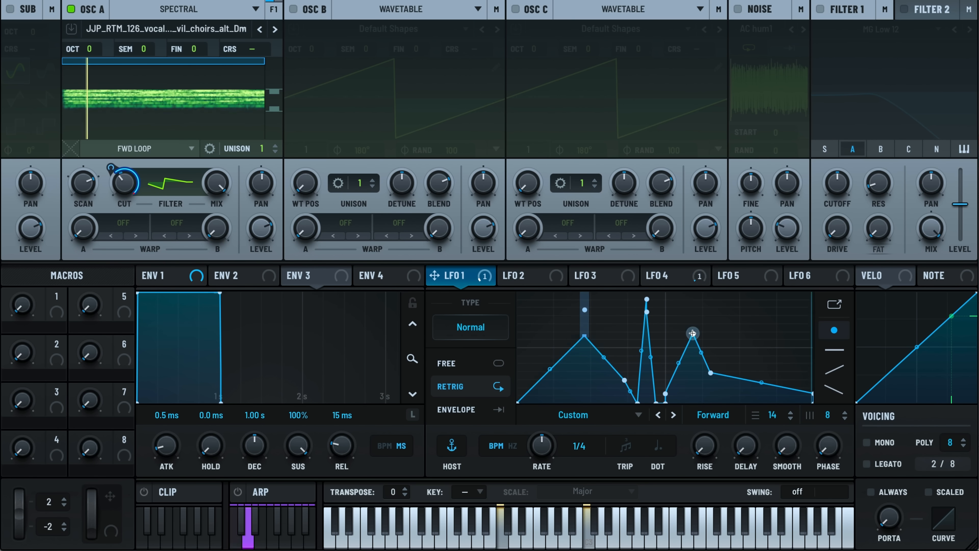
- Route LFO 1 to Filter 1 cutoff and push its rate into audio range, about 206.5 Hz
left_click_drag(692, 332, 708, 382)
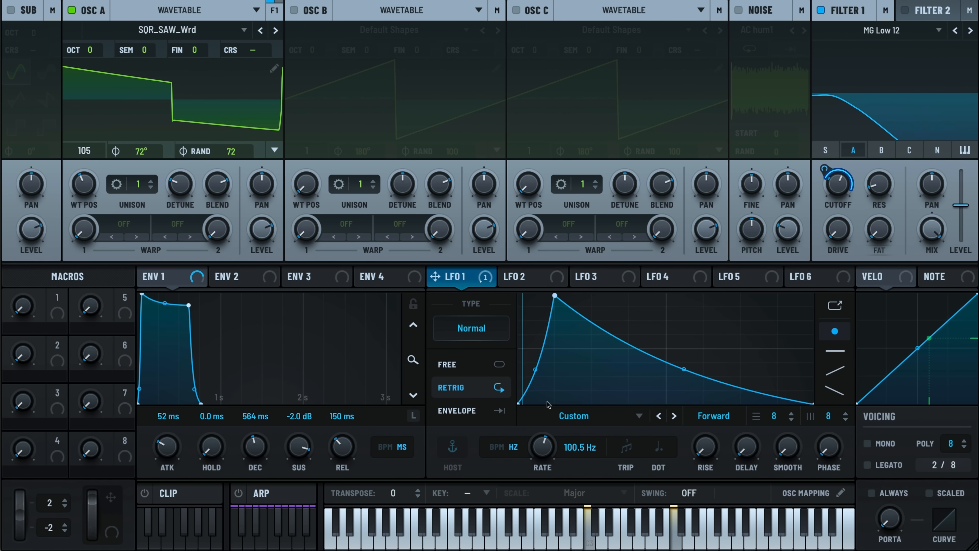
left_click_drag(542, 445, 542, 400)
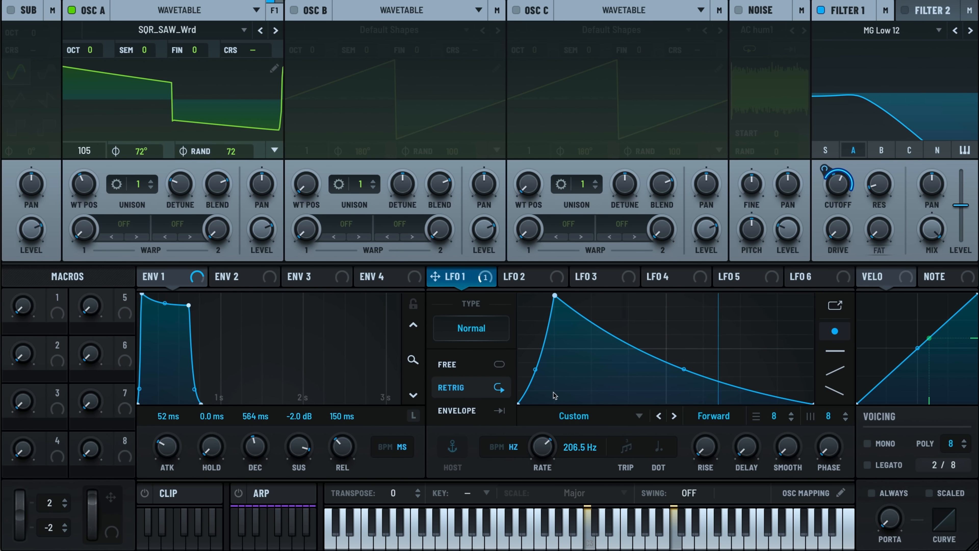
left_click_drag(541, 436, 542, 450)
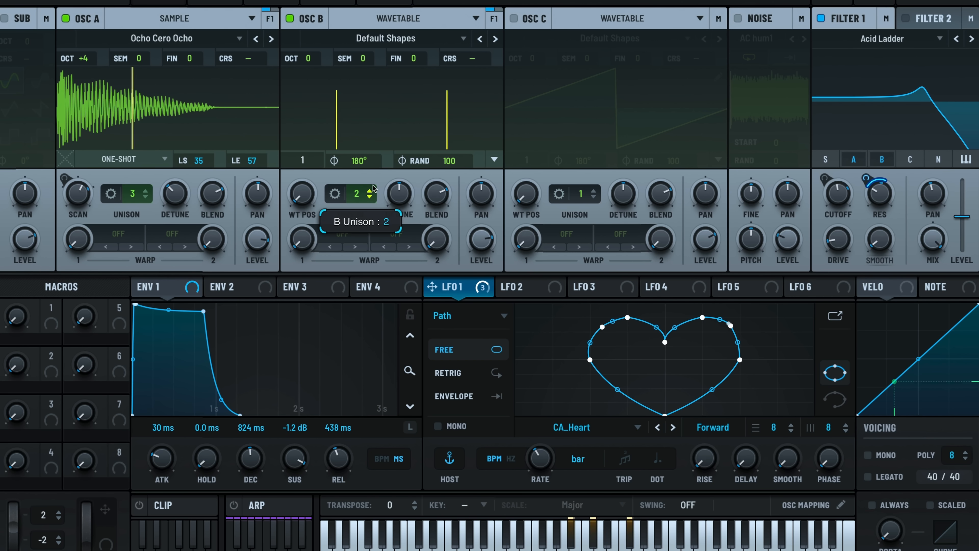
- Give oscillator B 4 unison voices detuned by LFO 1 and set LFO 1's path to CA_Star
left_click(369, 189)
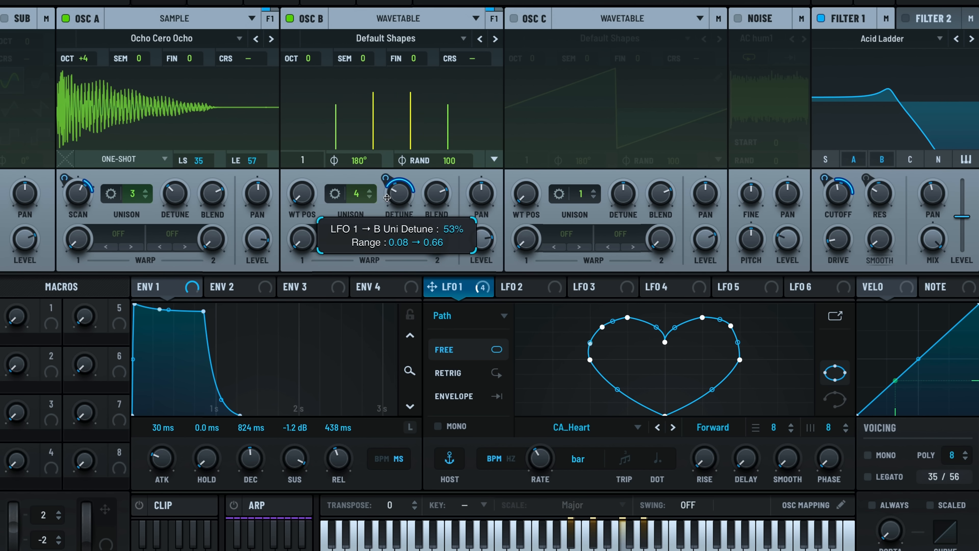
left_click_drag(397, 190, 397, 221)
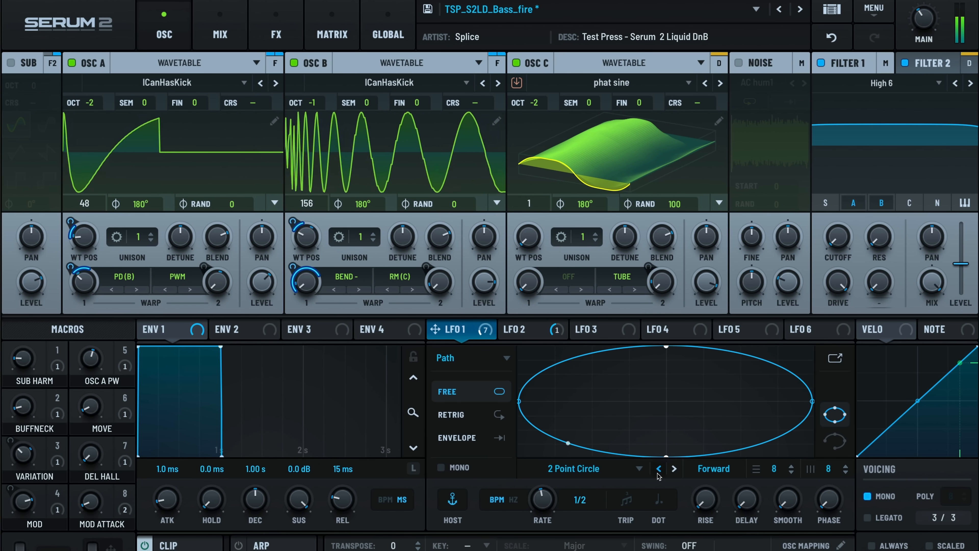
left_click(658, 468)
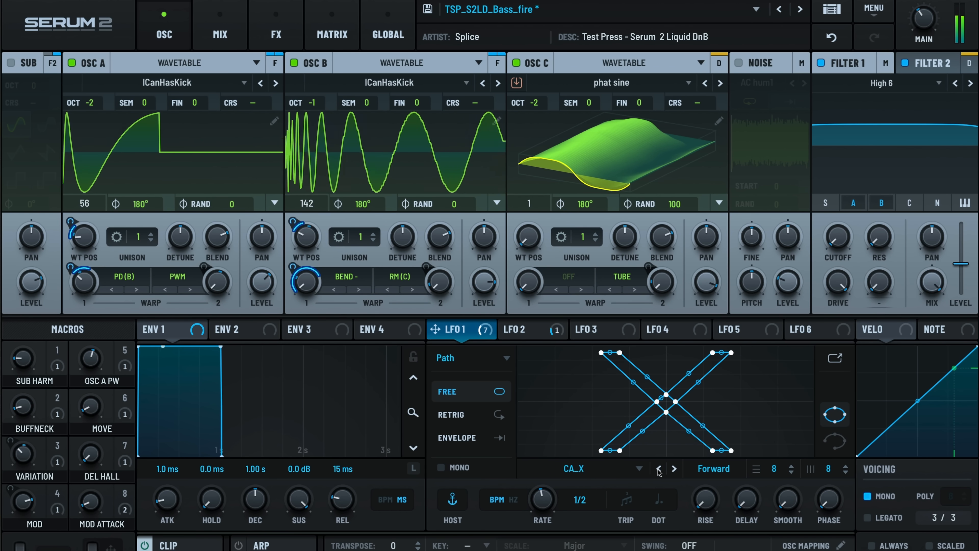
left_click(673, 469)
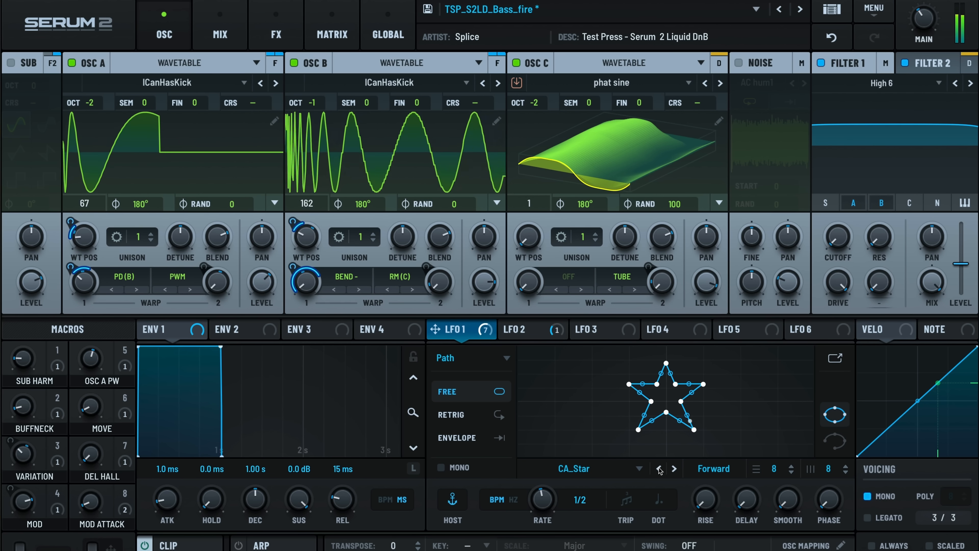
left_click(673, 468)
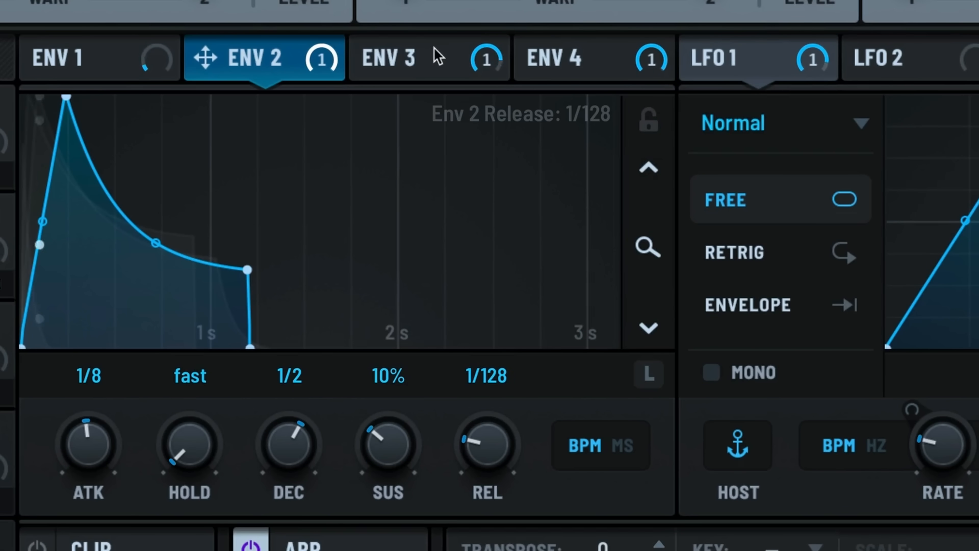
- Review envelopes 3 and 4, then reshape the aux curve on the Env 2 to Filter 1 Freq slot
left_click(593, 58)
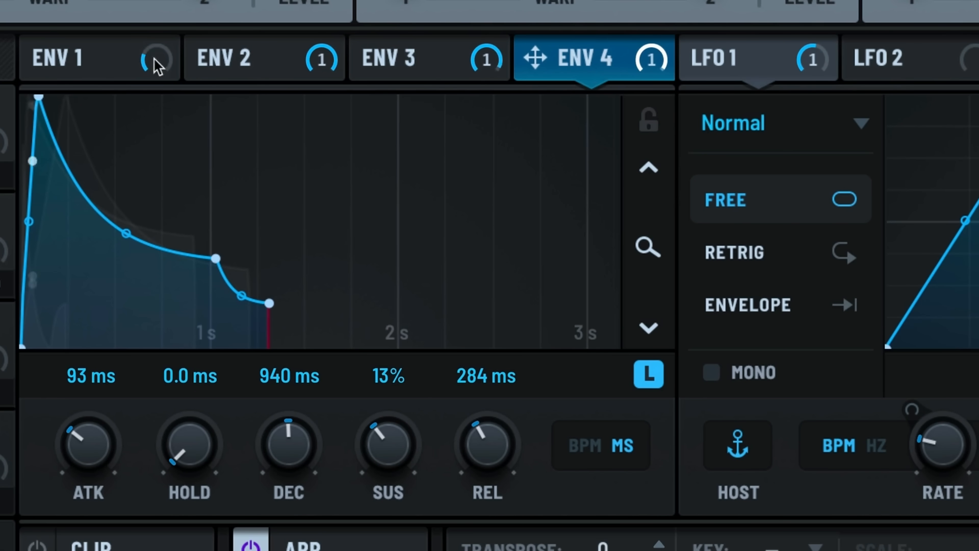
left_click(59, 58)
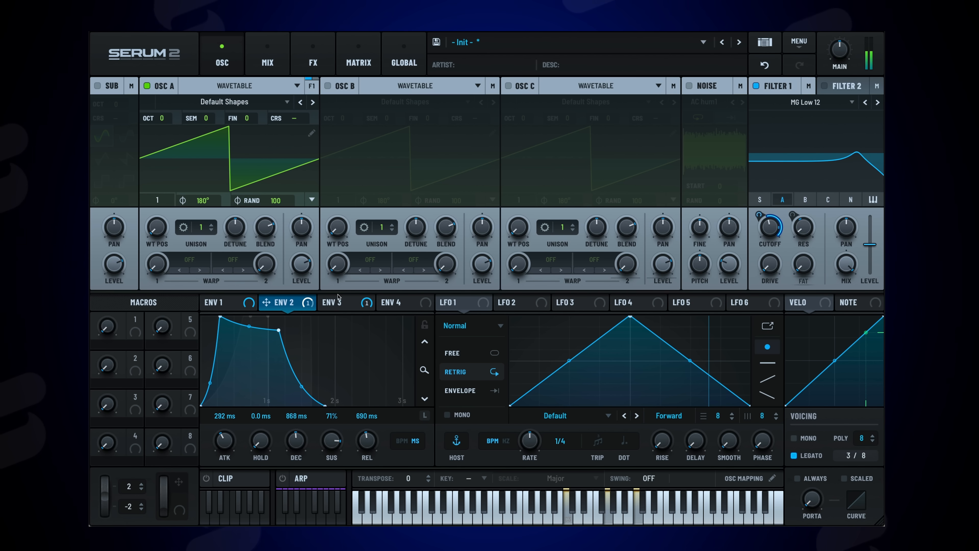
left_click(337, 303)
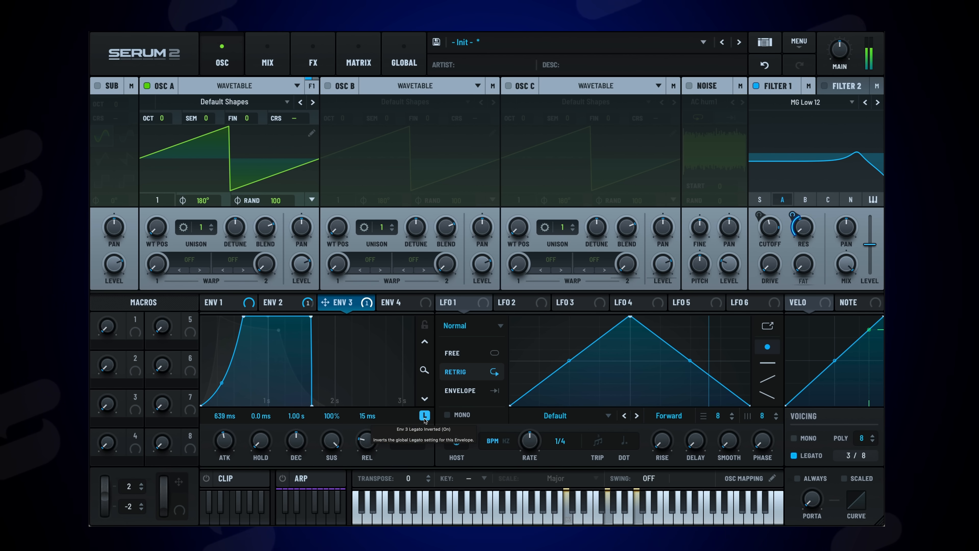
left_click(357, 53)
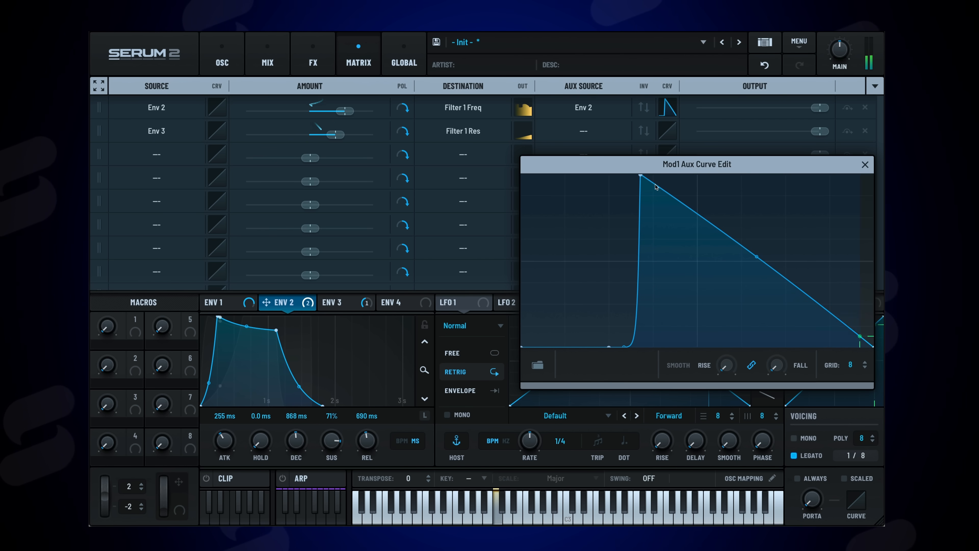
left_click_drag(643, 176, 624, 179)
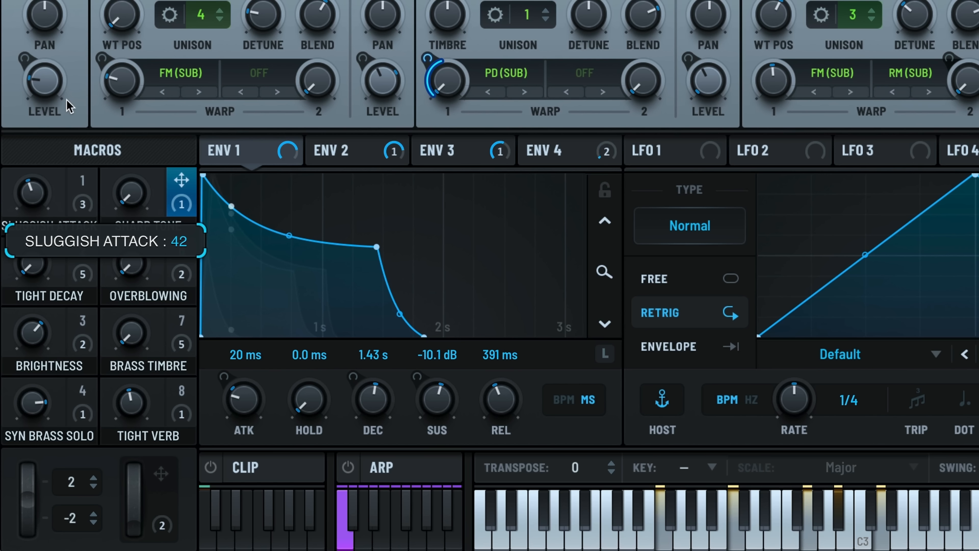
mouse_move(146, 111)
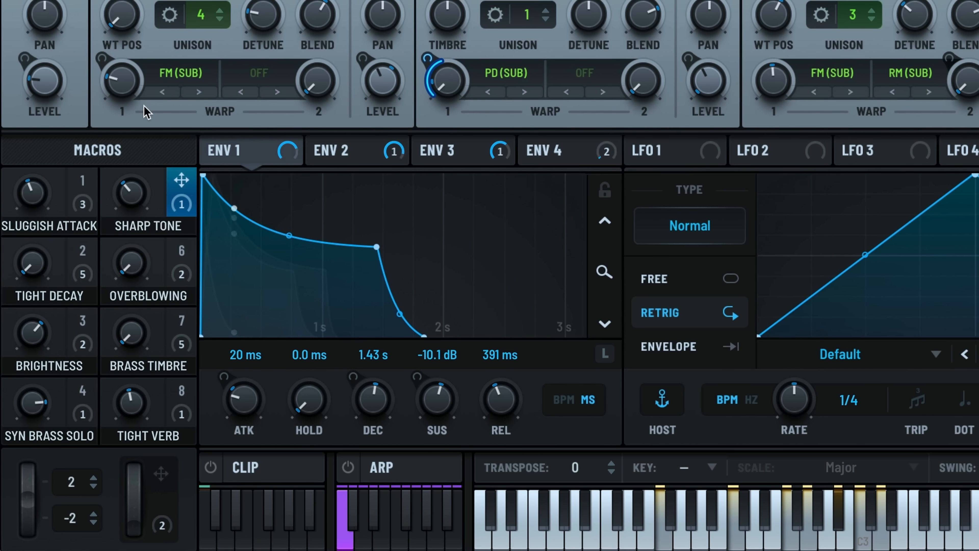
- Set the brass patch's Sluggish Attack macro to 42
left_click(332, 38)
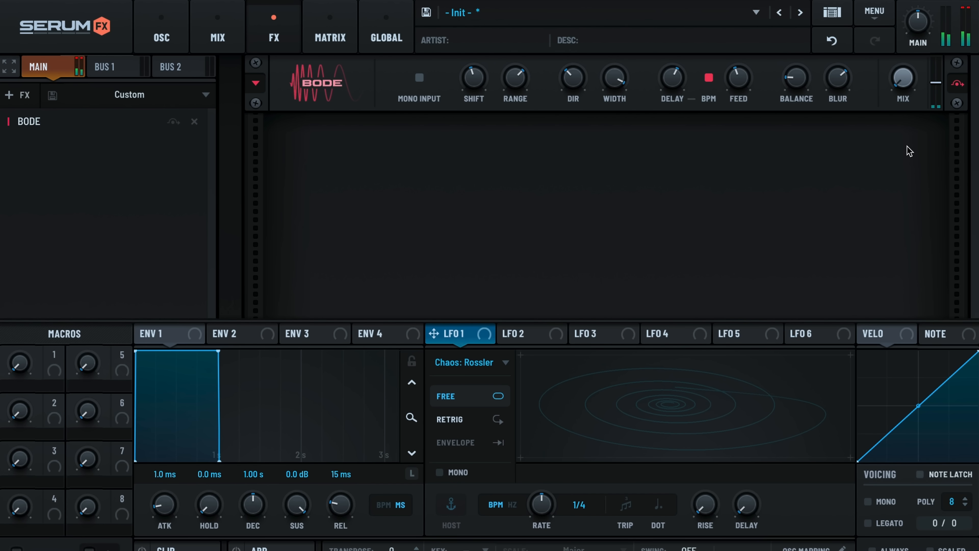
- Set the Bode shifter's feedback to 82% and its wet mix to 23%
left_click_drag(901, 81, 901, 75)
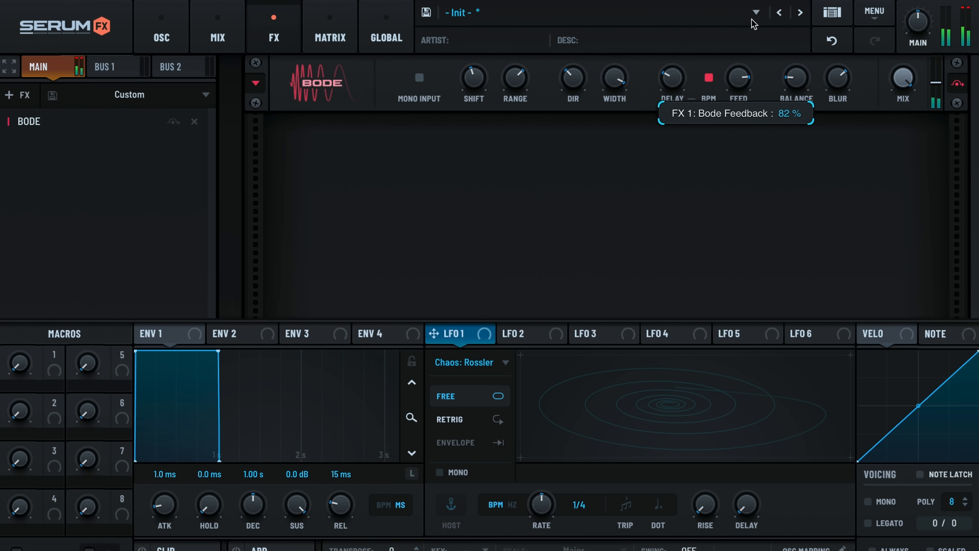
left_click_drag(737, 80, 737, 62)
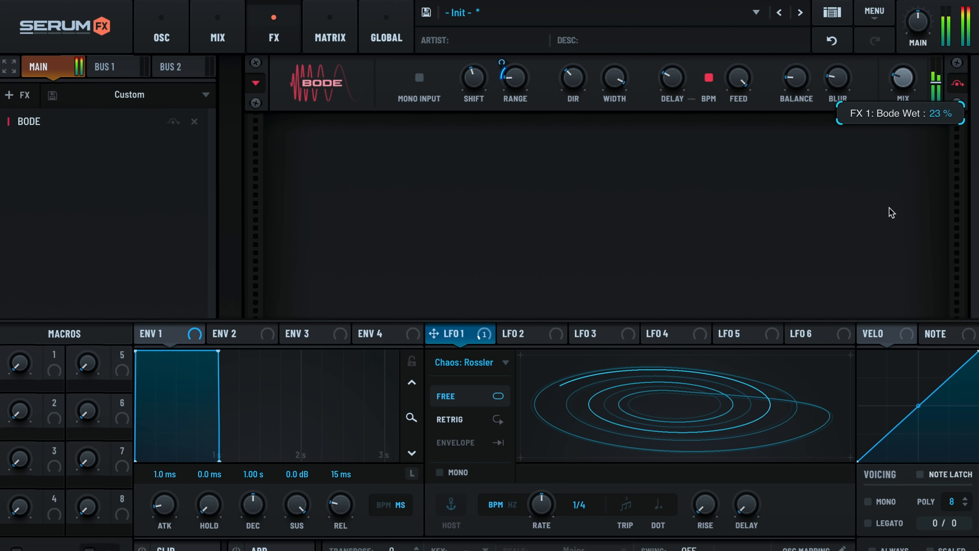
left_click_drag(901, 81, 901, 125)
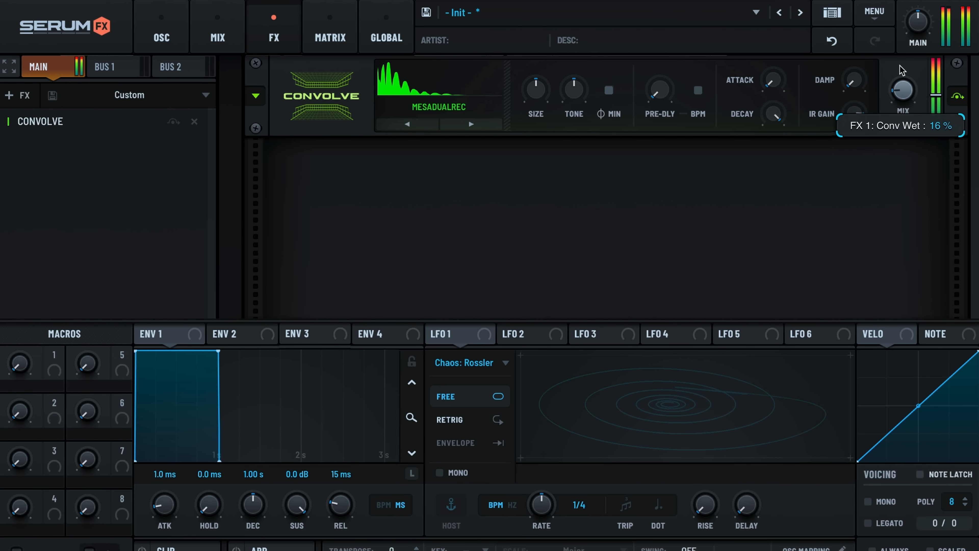
- Cycle the Convolve impulse responses, set size to 34% and darken tone to -36%
left_click(471, 124)
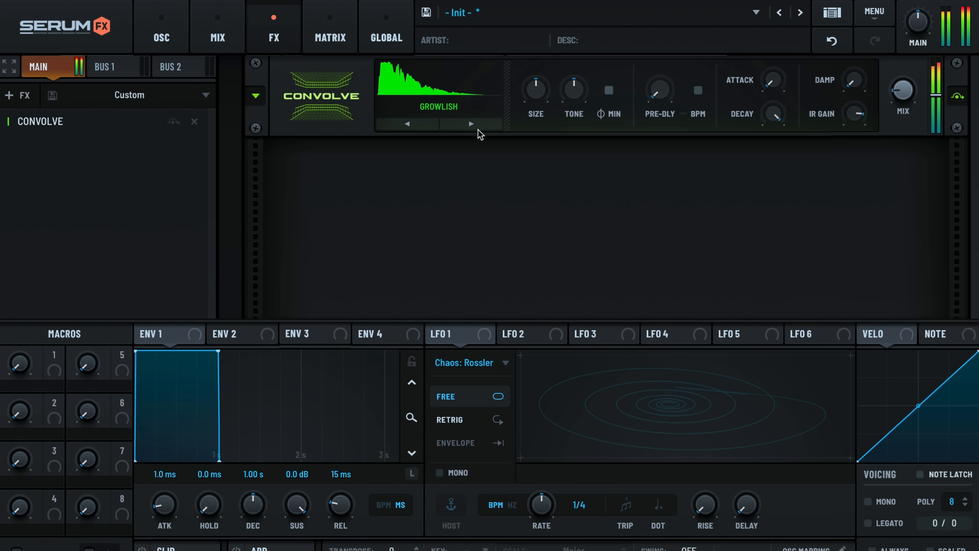
left_click(470, 124)
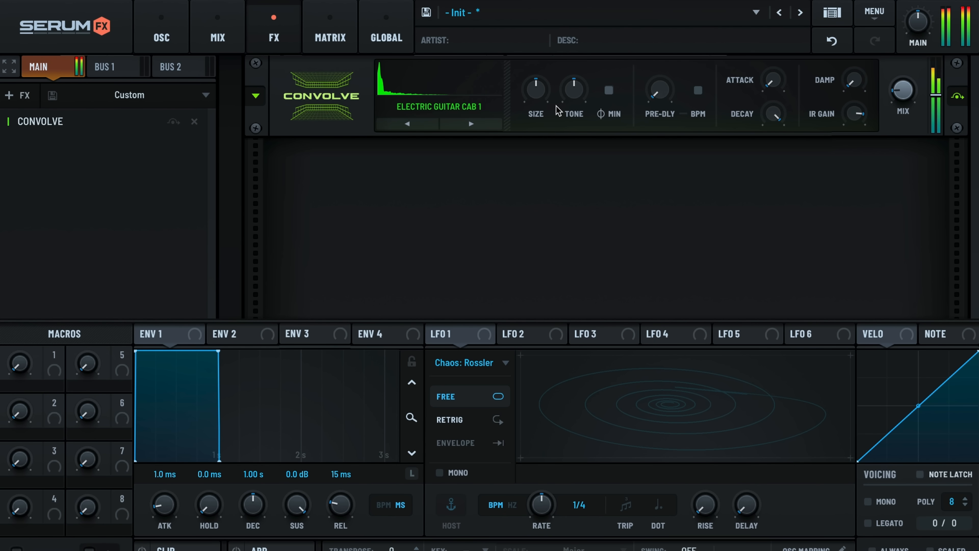
left_click_drag(534, 89, 535, 107)
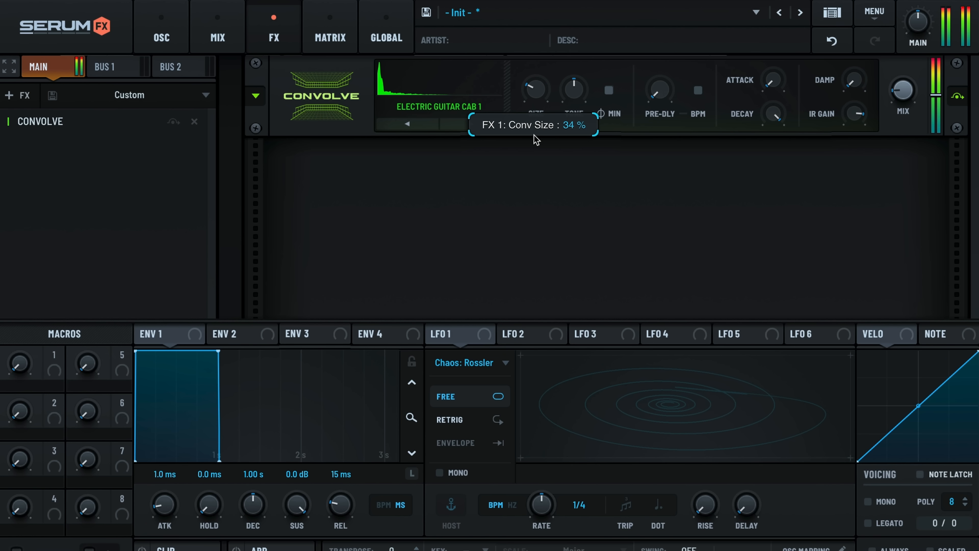
left_click(471, 123)
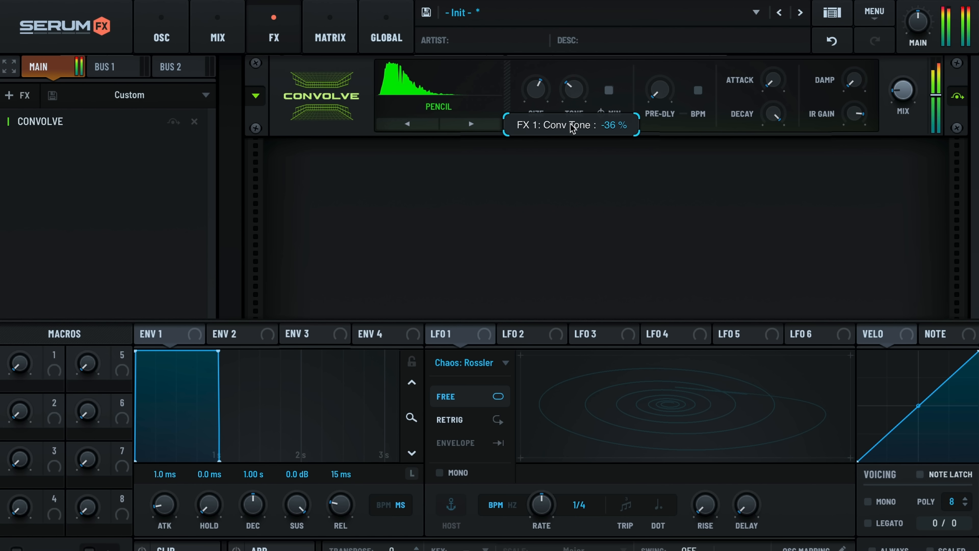
left_click_drag(573, 88, 587, 43)
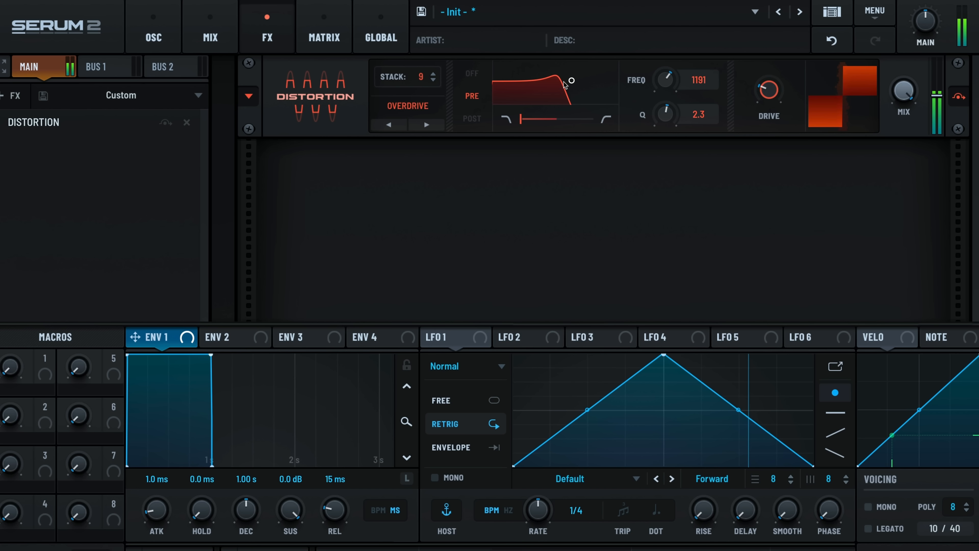
- Reshape the Distortion pre-filter to lower Q and raise the stack count to 10
left_click_drag(567, 80, 571, 87)
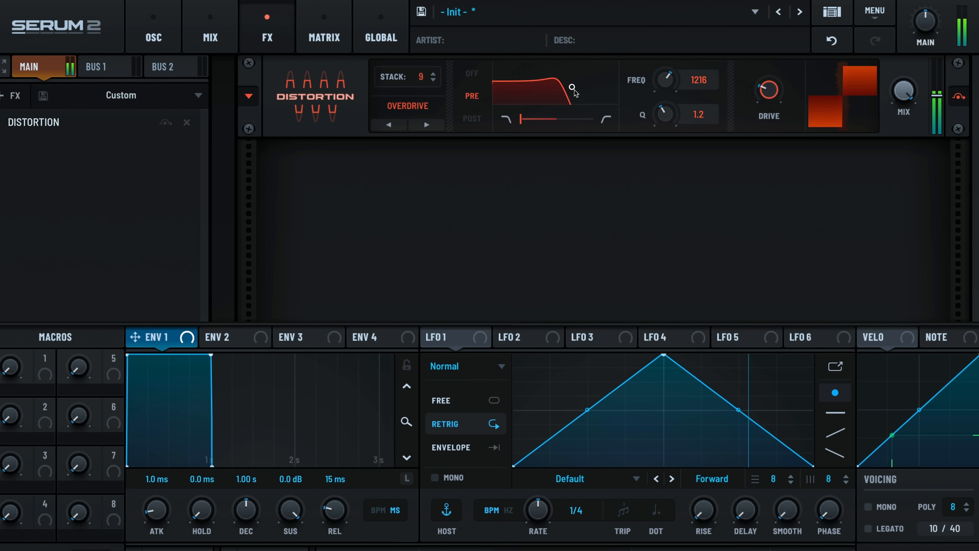
left_click(432, 73)
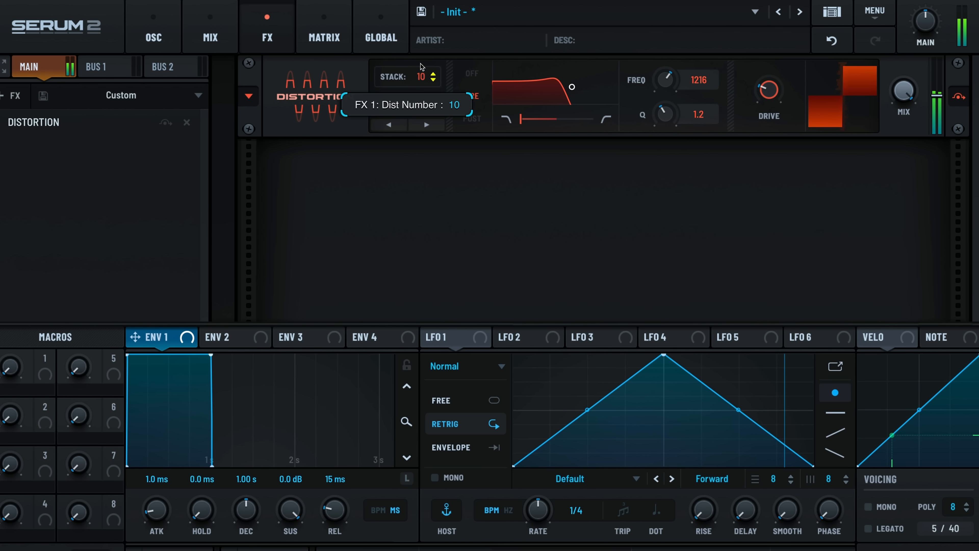
left_click(431, 72)
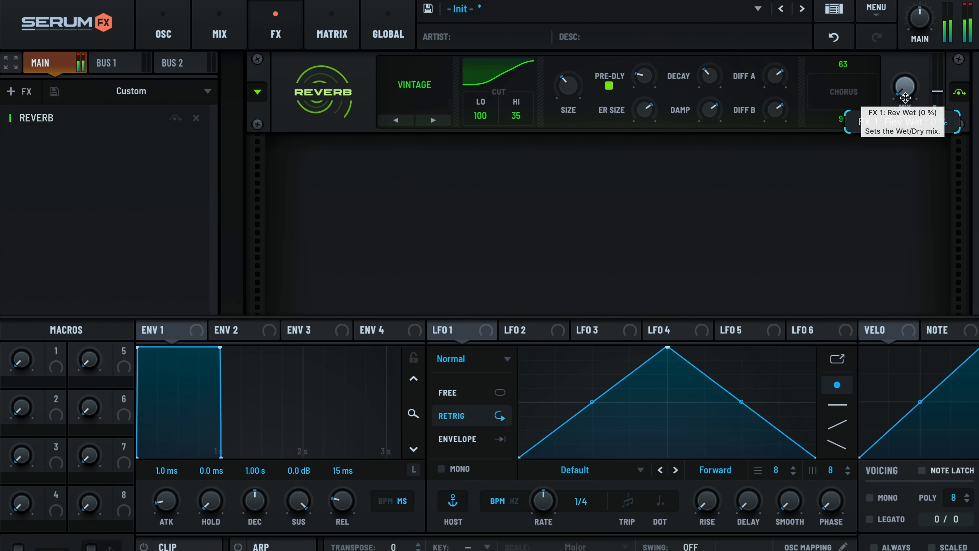
- Raise the Vintage reverb's wet/dry mix with pre-delay synced at 1/8 triplet
left_click_drag(903, 94, 904, 50)
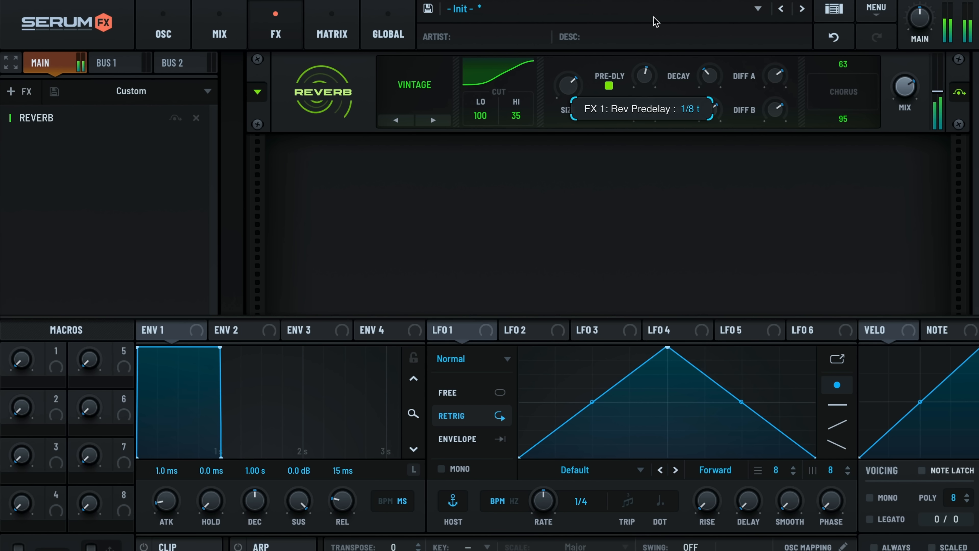
mouse_move(709, 75)
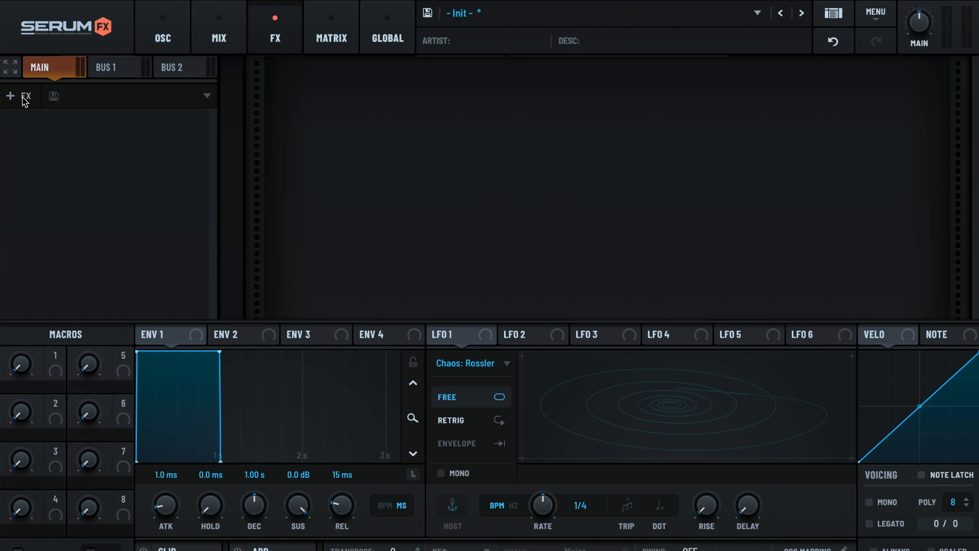
- Add an L/M/H splitter with per-band effects and adjust the crossover frequency
left_click(26, 96)
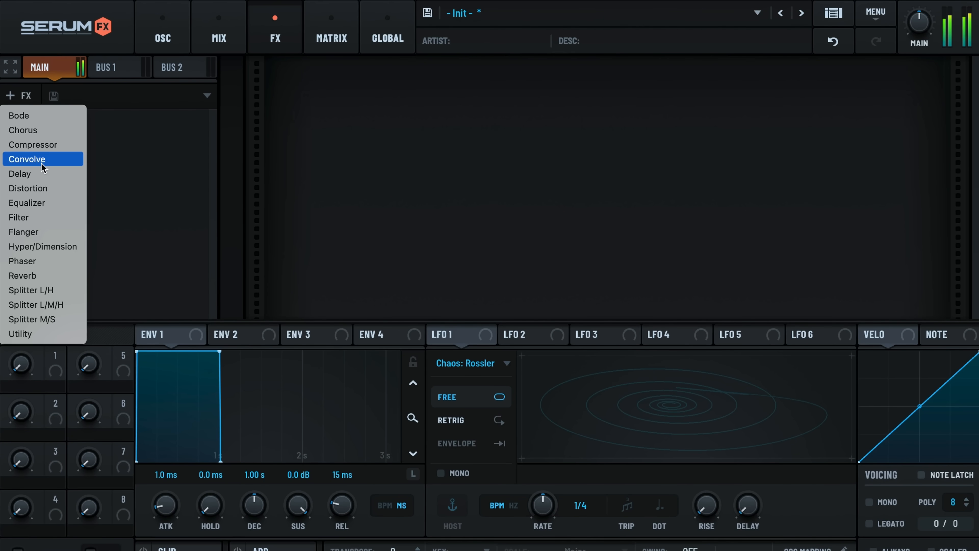
left_click(36, 305)
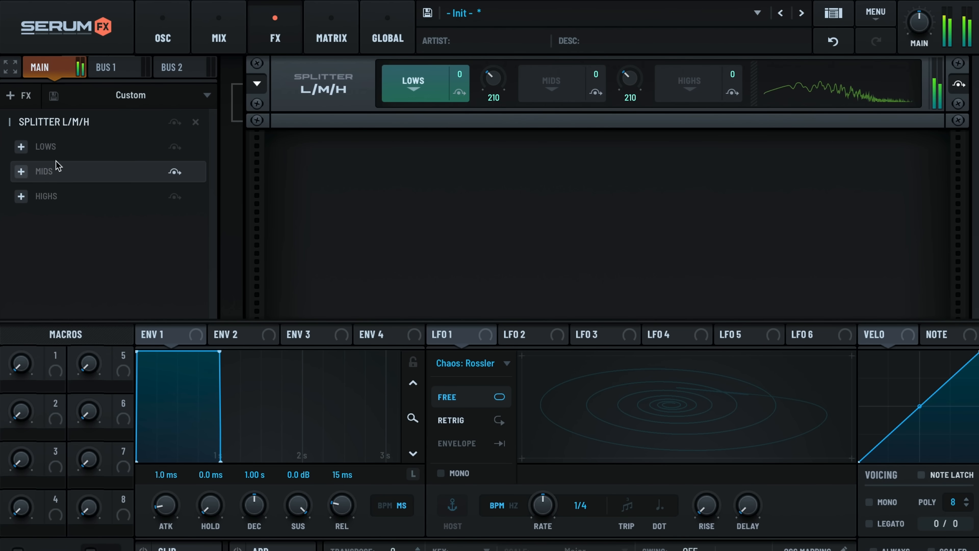
left_click(21, 171)
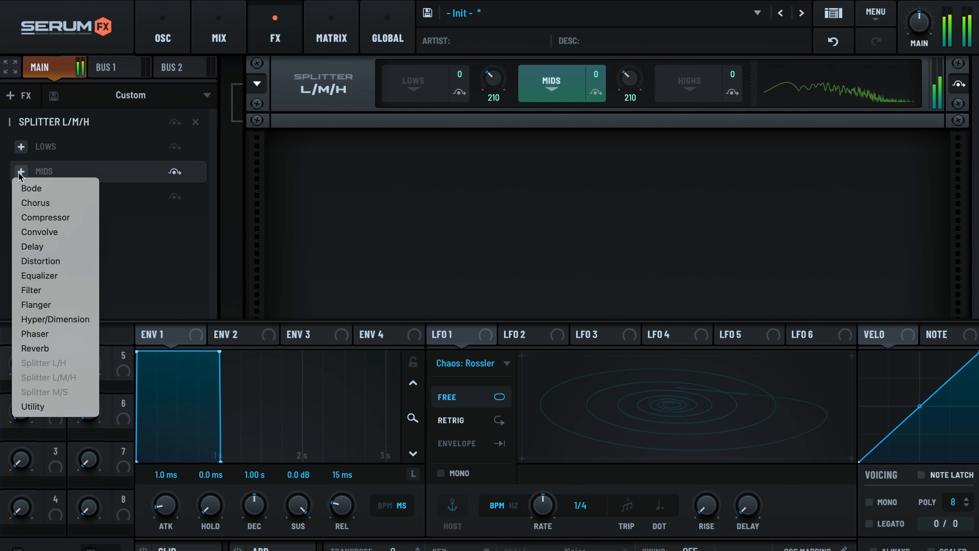
mouse_move(40, 232)
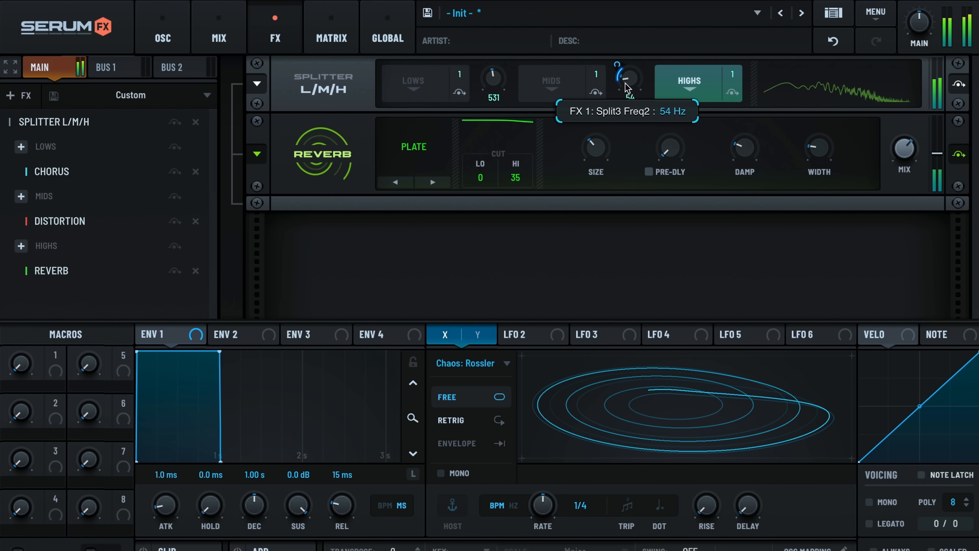
left_click_drag(629, 81, 629, 75)
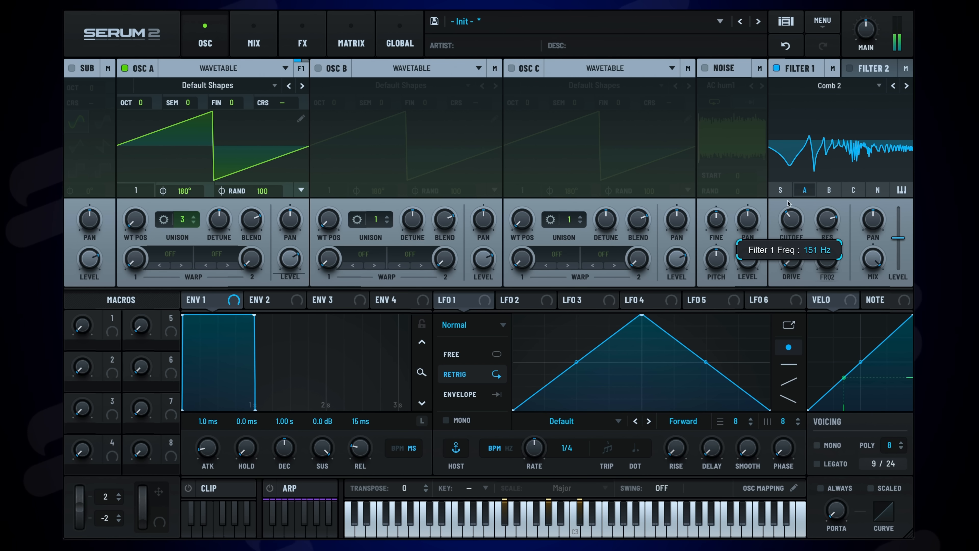
- Sweep Filter 1's Comb 2 cutoff down to about 151 Hz
left_click_drag(789, 219, 789, 231)
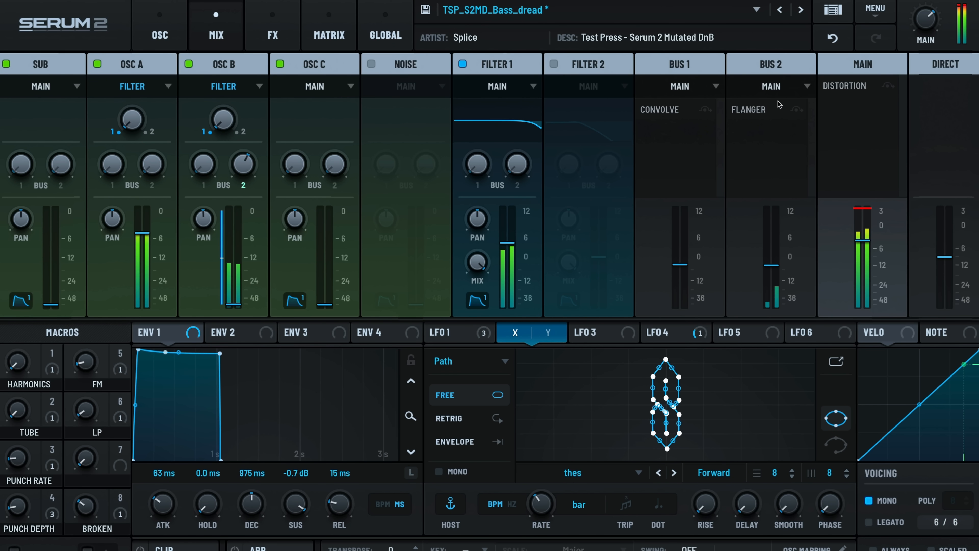
- Jump from the MIX panel's Flanger slot into the Bus 2 effect chain
left_click(272, 25)
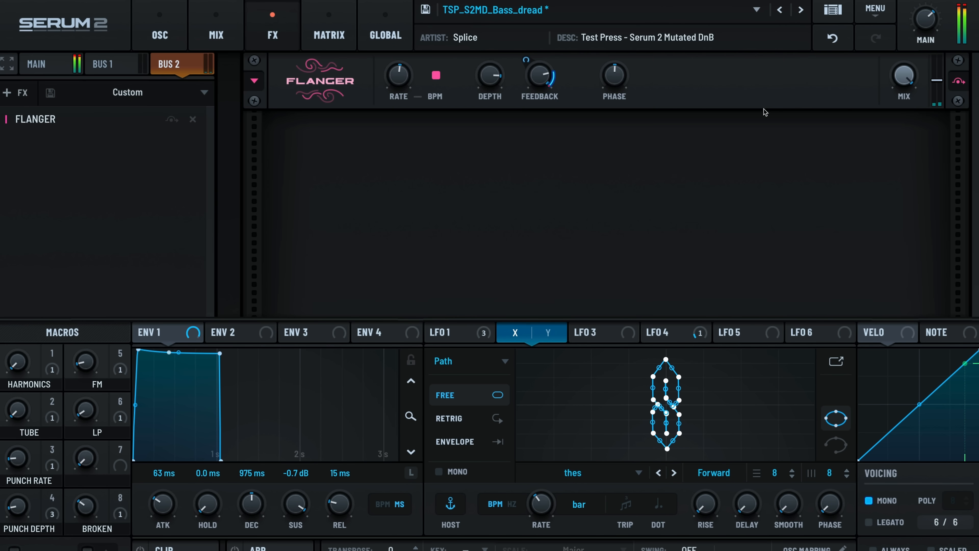
left_click(215, 25)
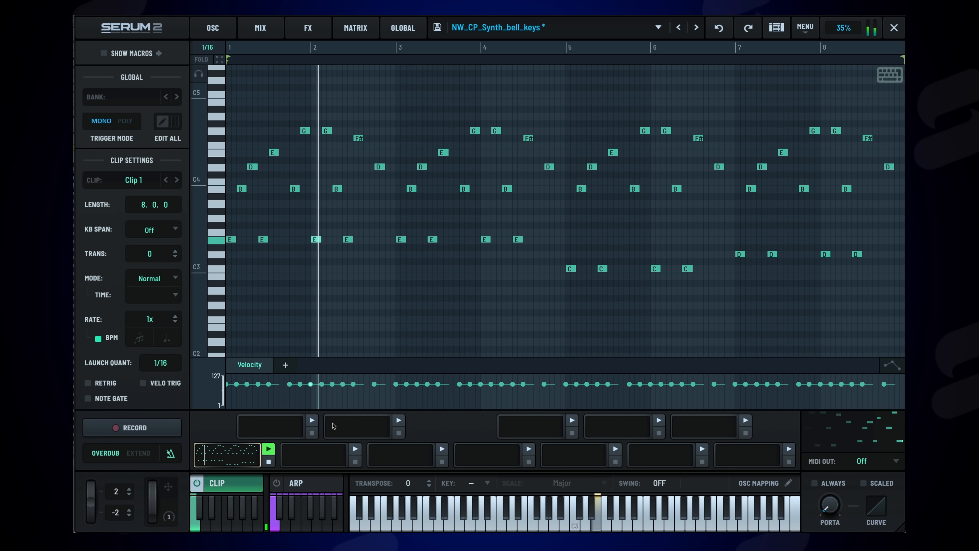
- Select Clip 2, show macros, add a Macro 3 lane and set its level near 77
left_click(270, 426)
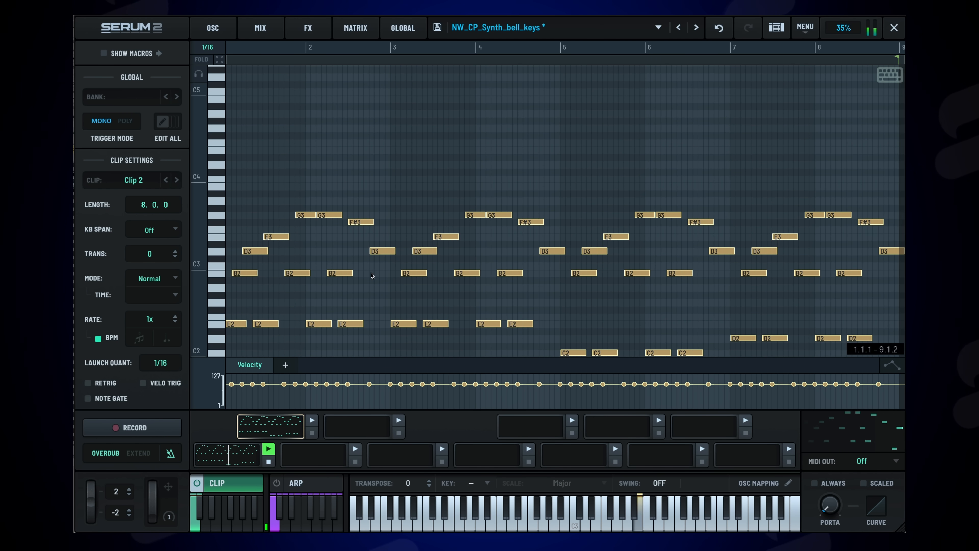
left_click(105, 53)
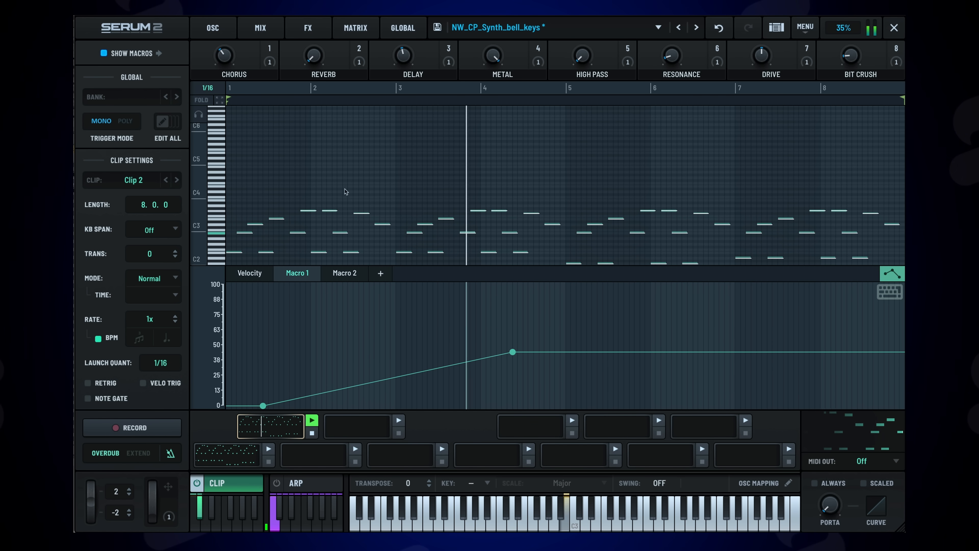
left_click(379, 273)
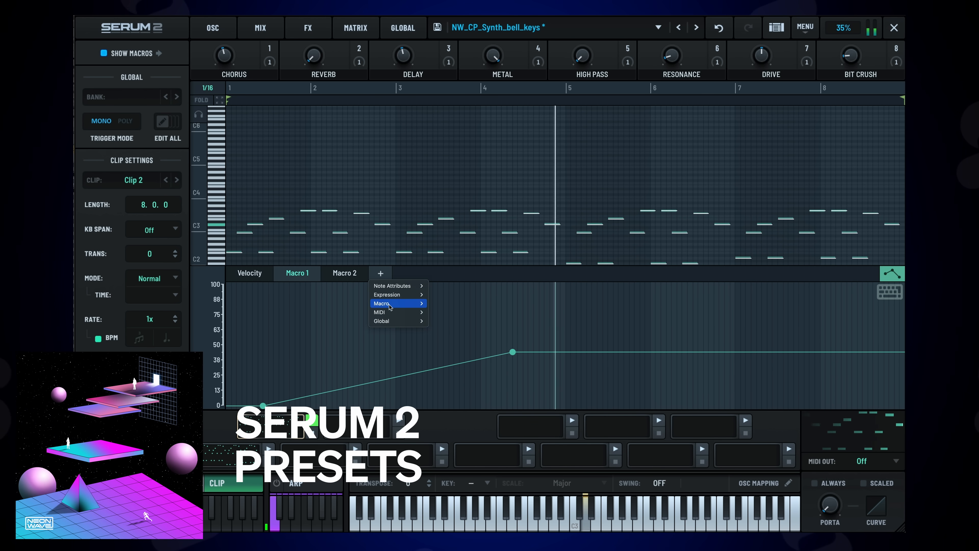
left_click(381, 304)
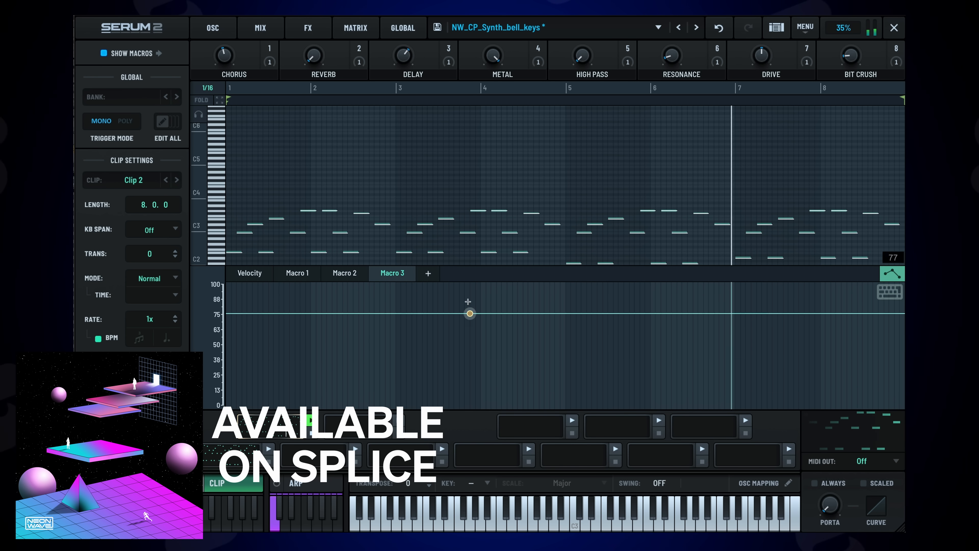
left_click_drag(469, 305, 486, 348)
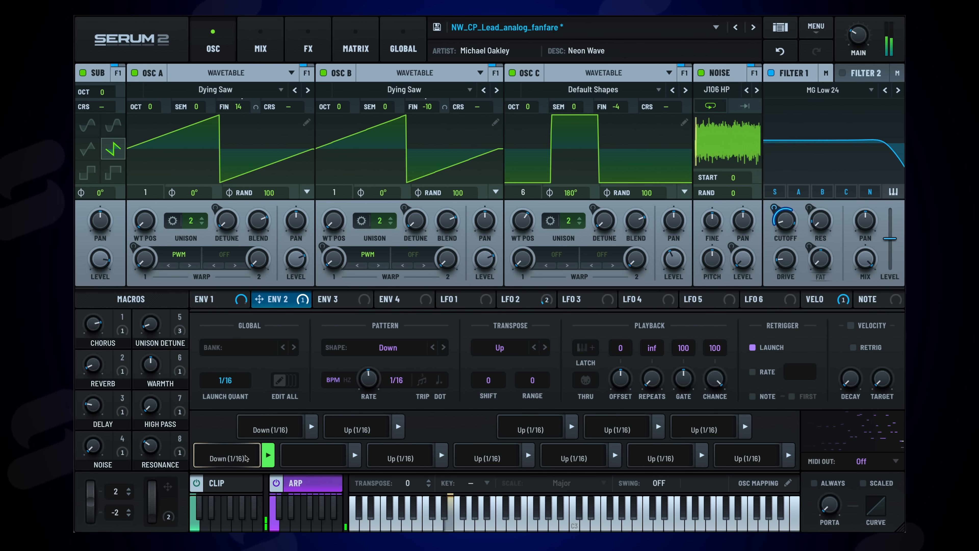
- Set the arpeggiator key to C and choose the Lydian scale
left_click(442, 348)
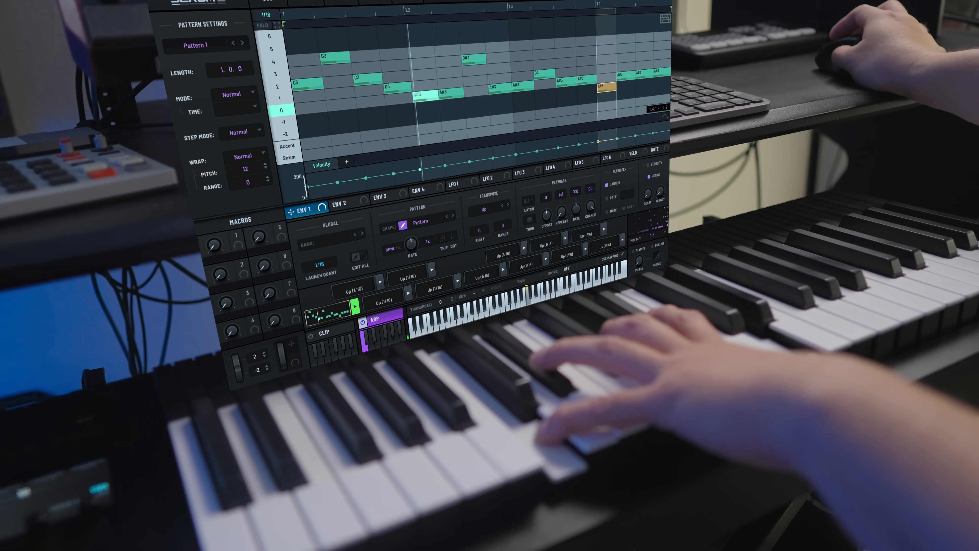
left_click(574, 318)
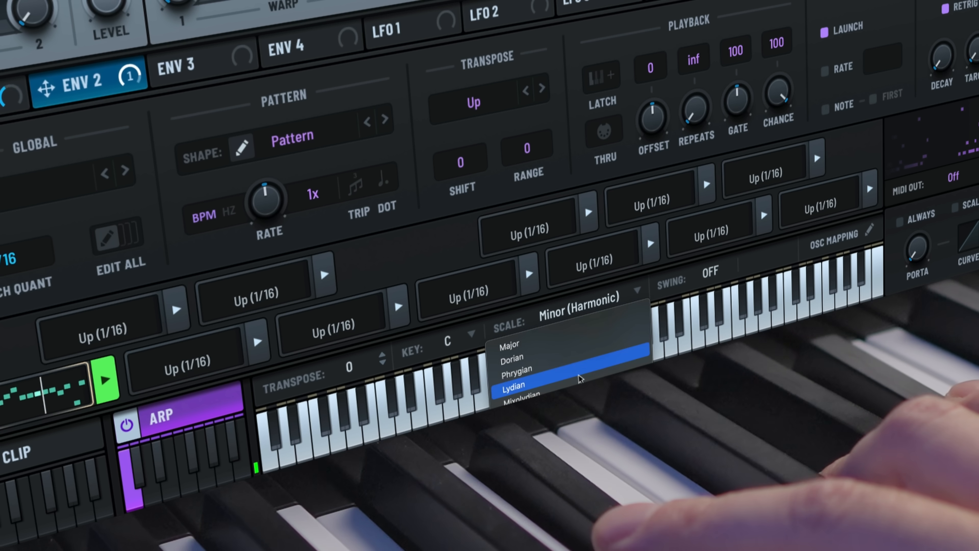
left_click(861, 235)
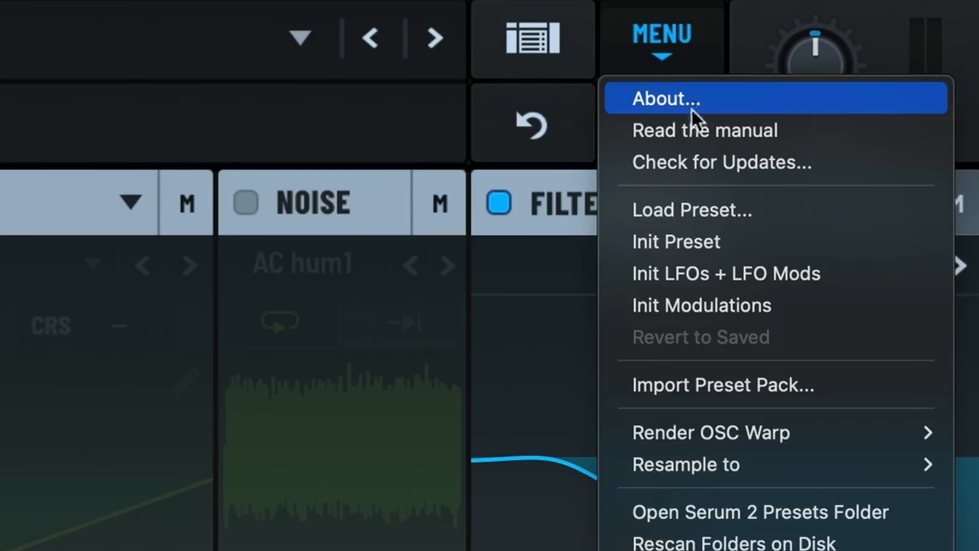
- Bring up Serum's main menu of preset and utility commands
left_click(691, 211)
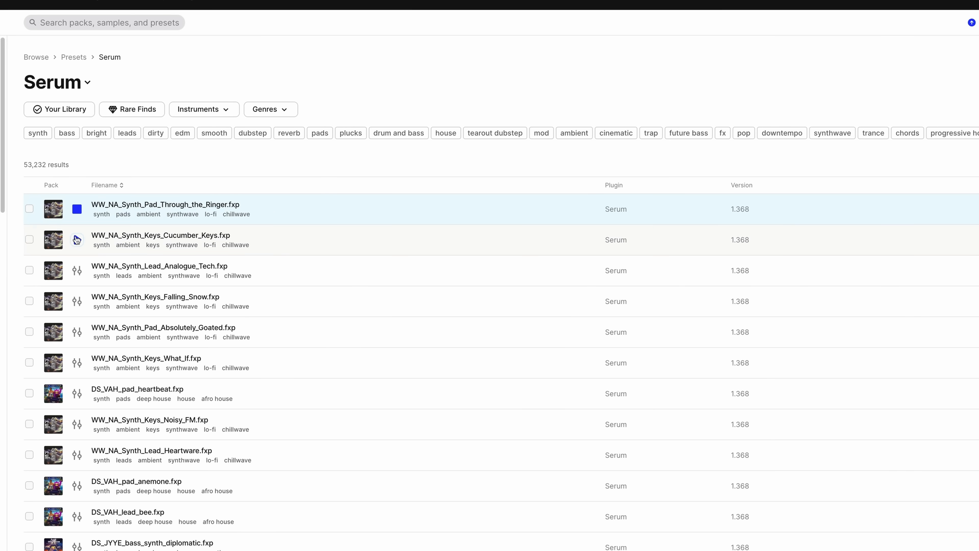